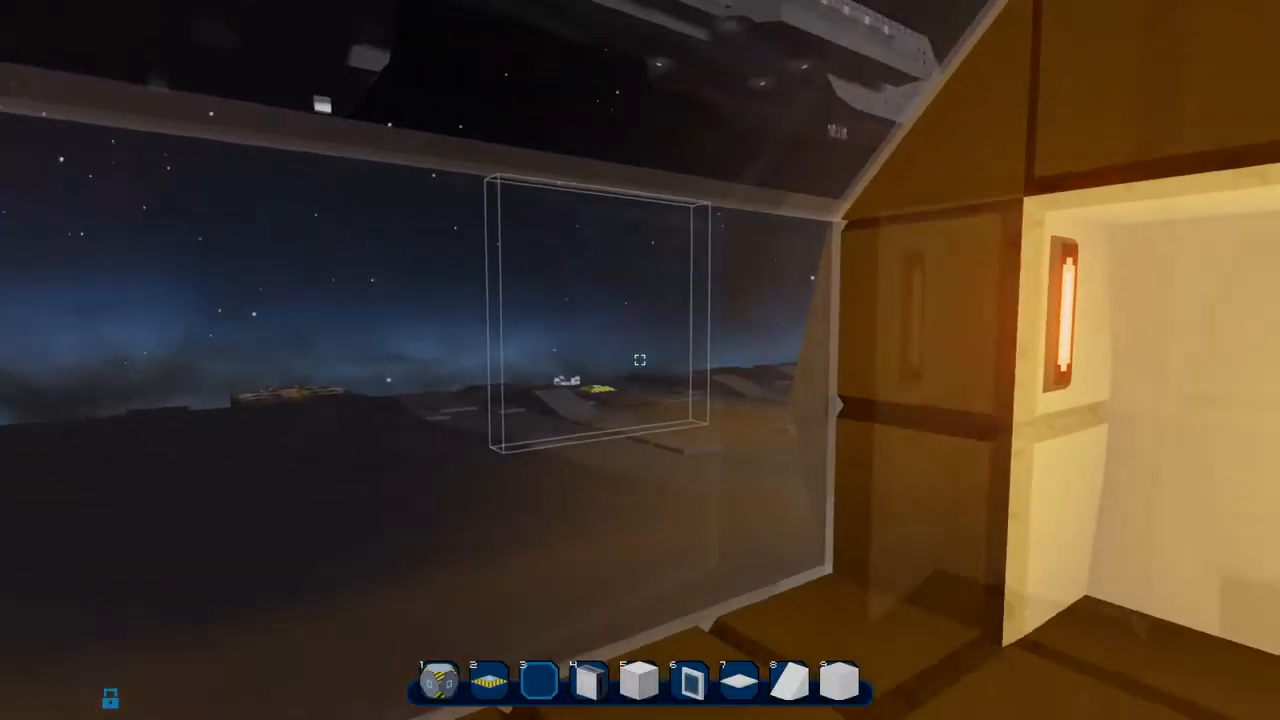
mouse_move(640, 360)
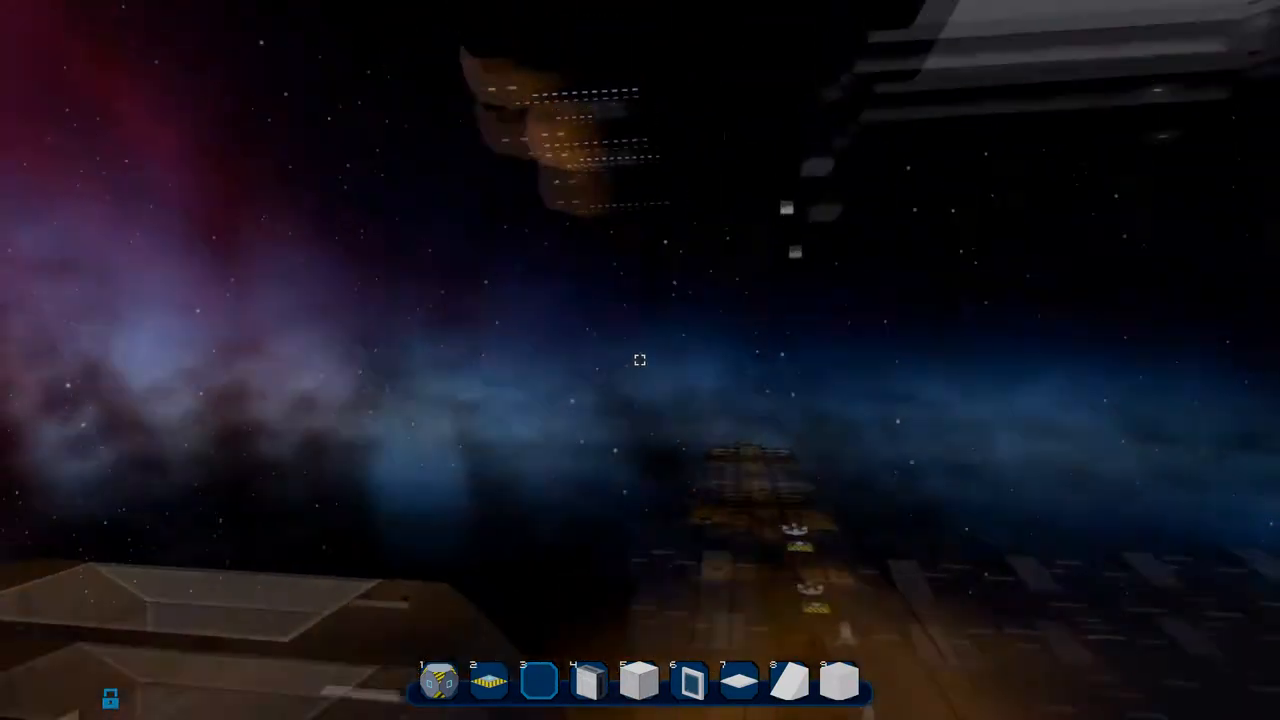
mouse_move(640, 360)
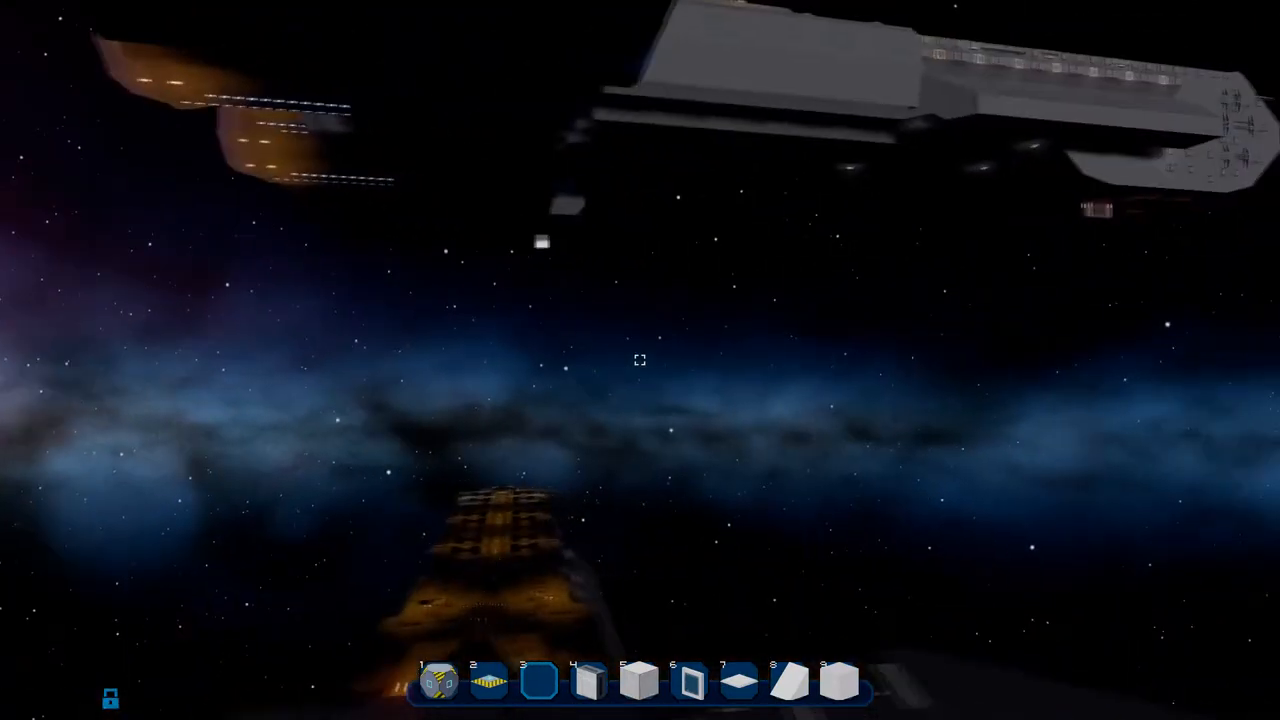
mouse_move(640, 360)
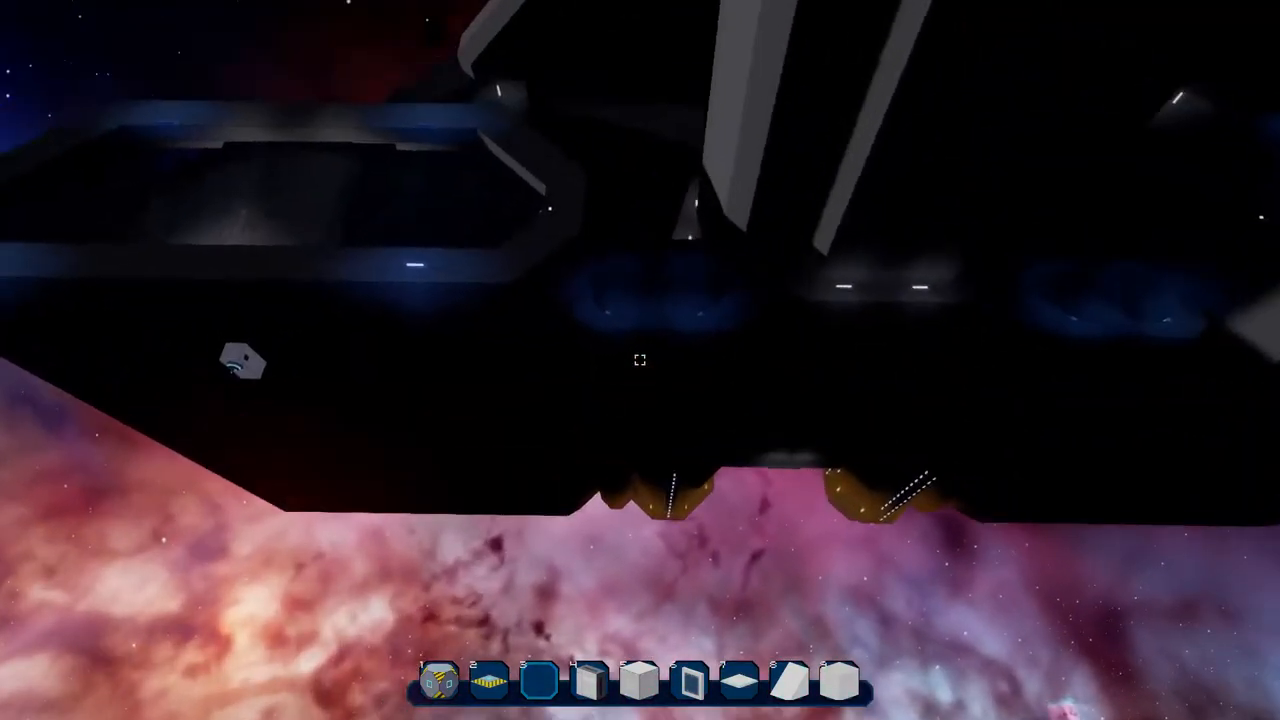
mouse_move(640, 360)
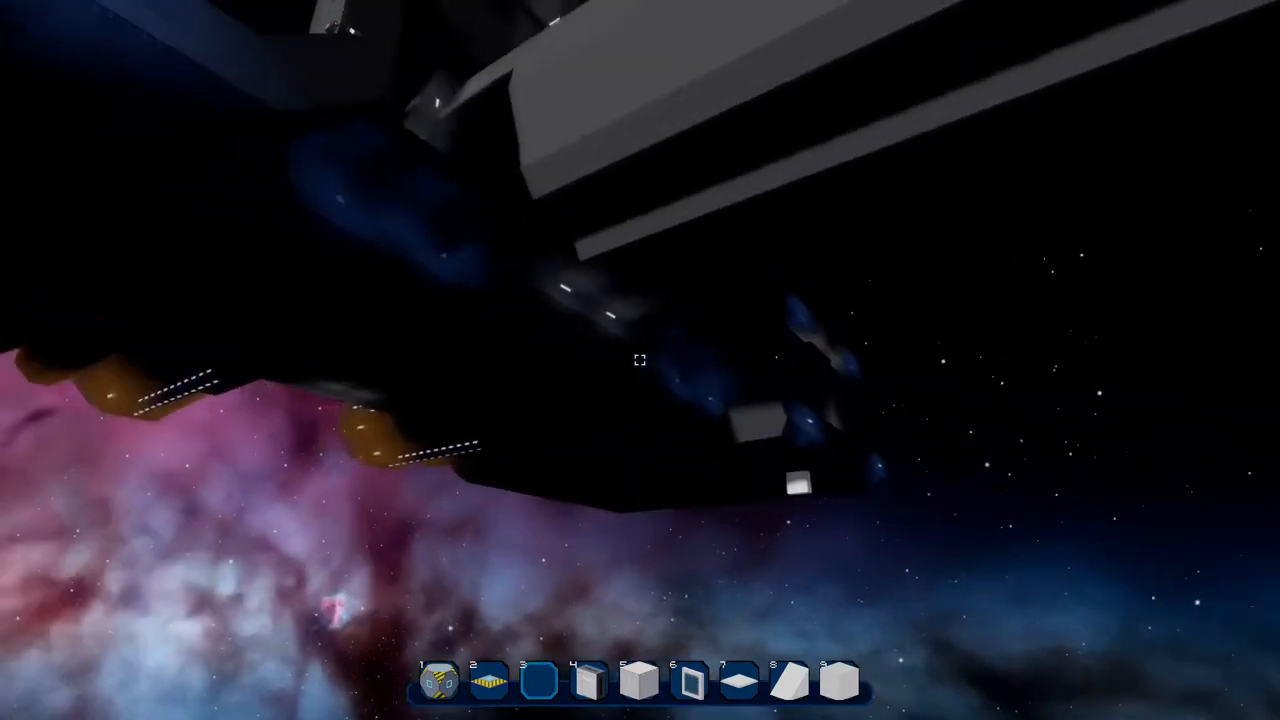
mouse_move(640, 360)
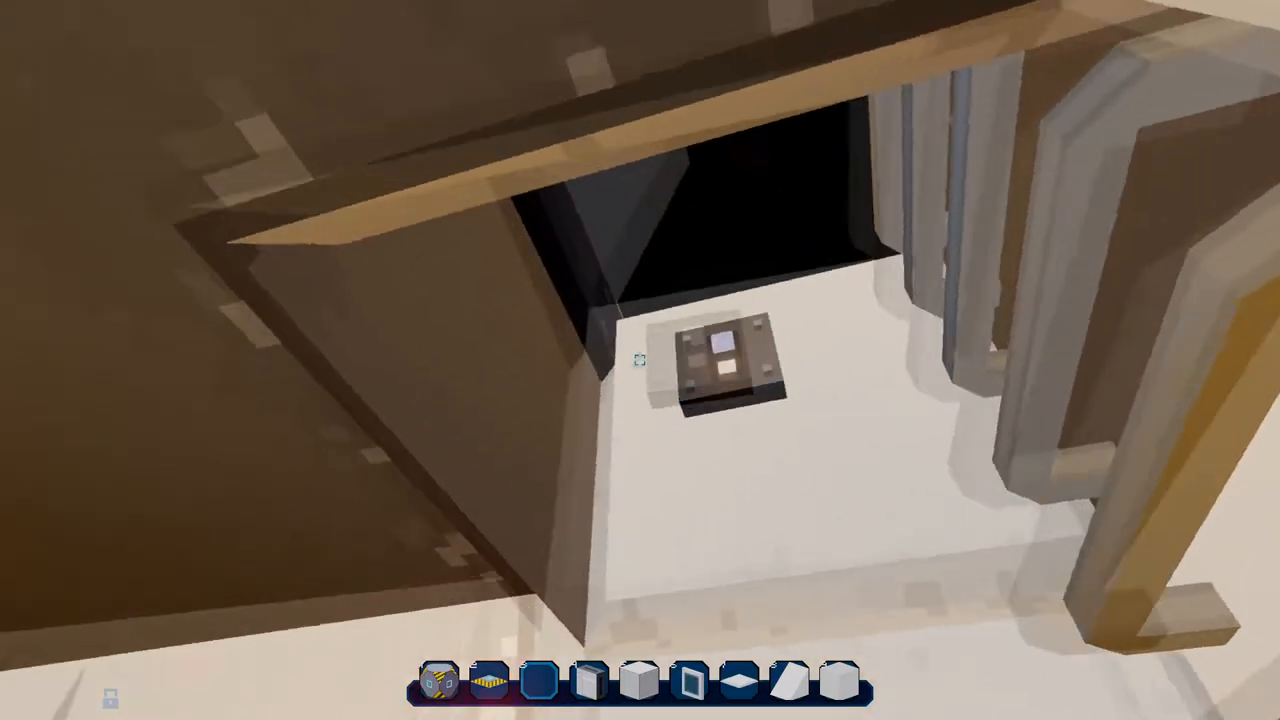
mouse_move(640, 360)
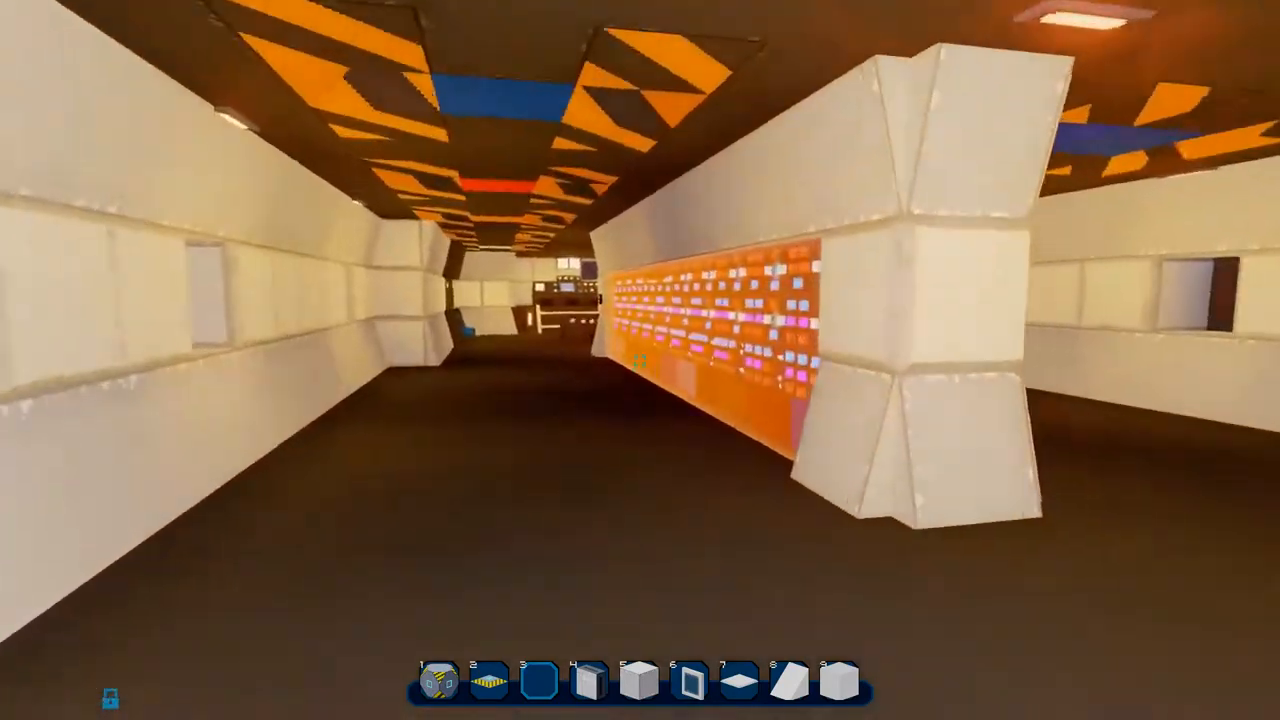
mouse_move(640, 360)
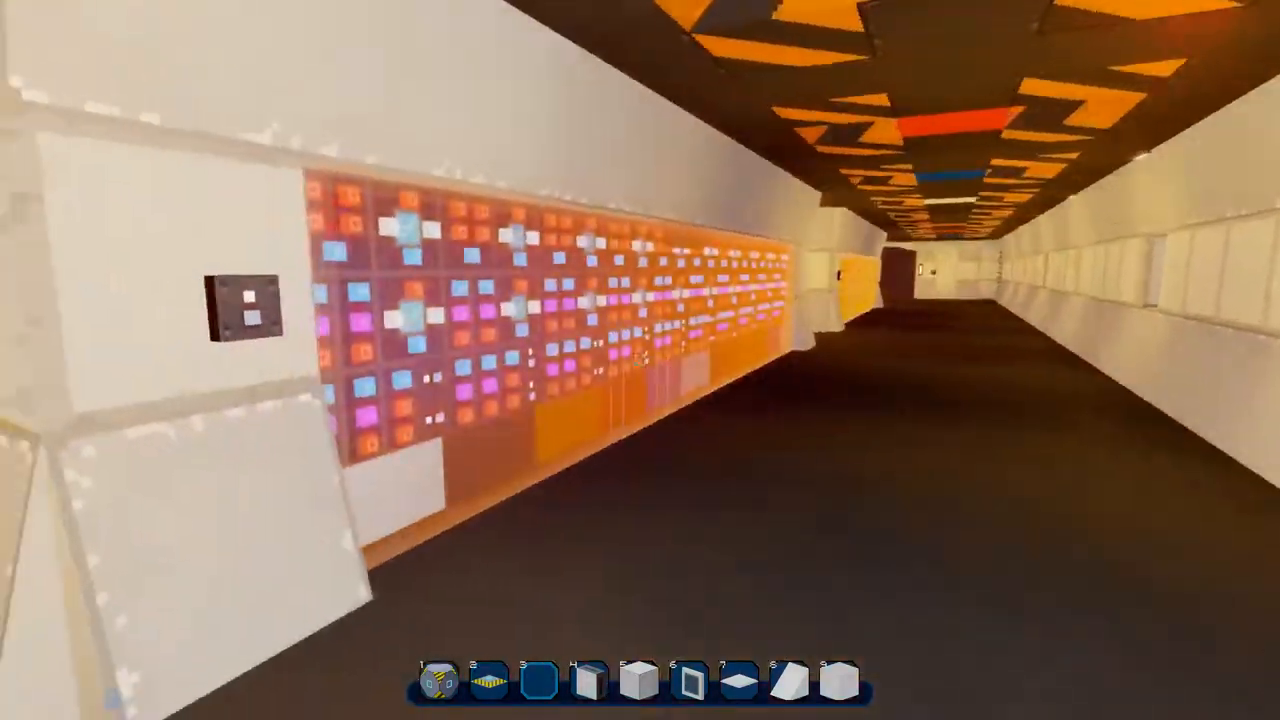
mouse_move(640, 360)
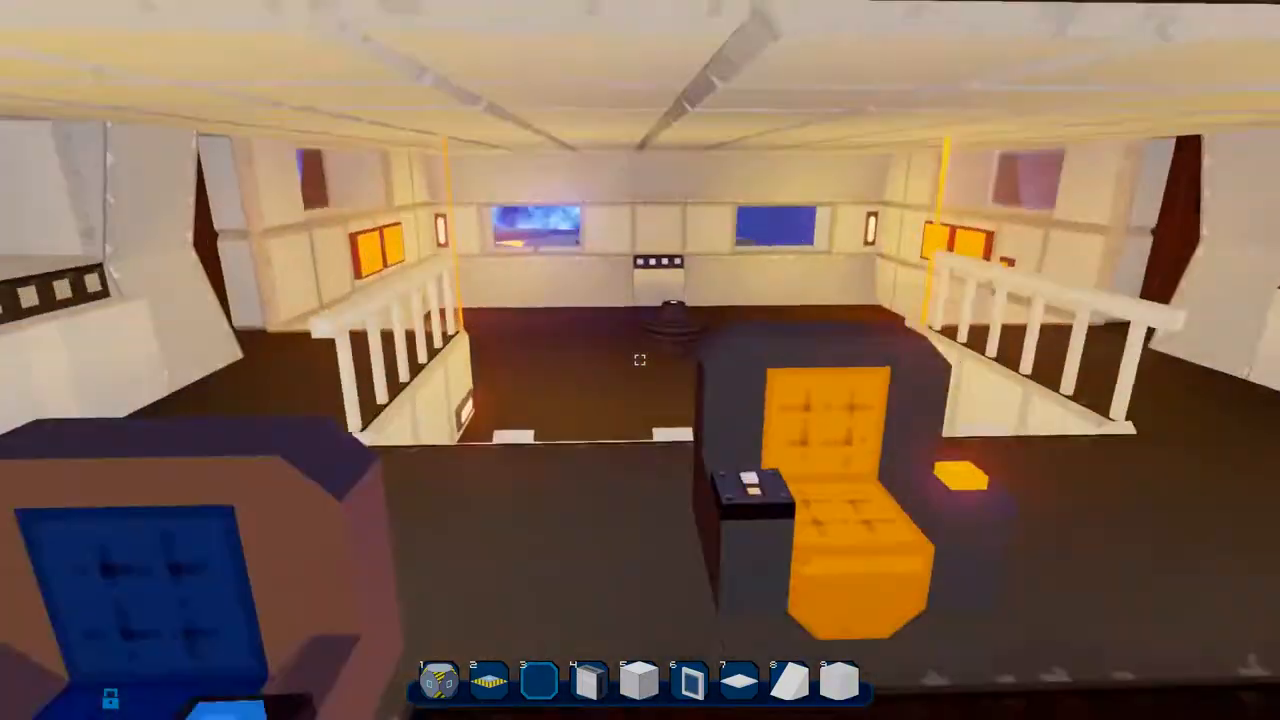
mouse_move(640, 360)
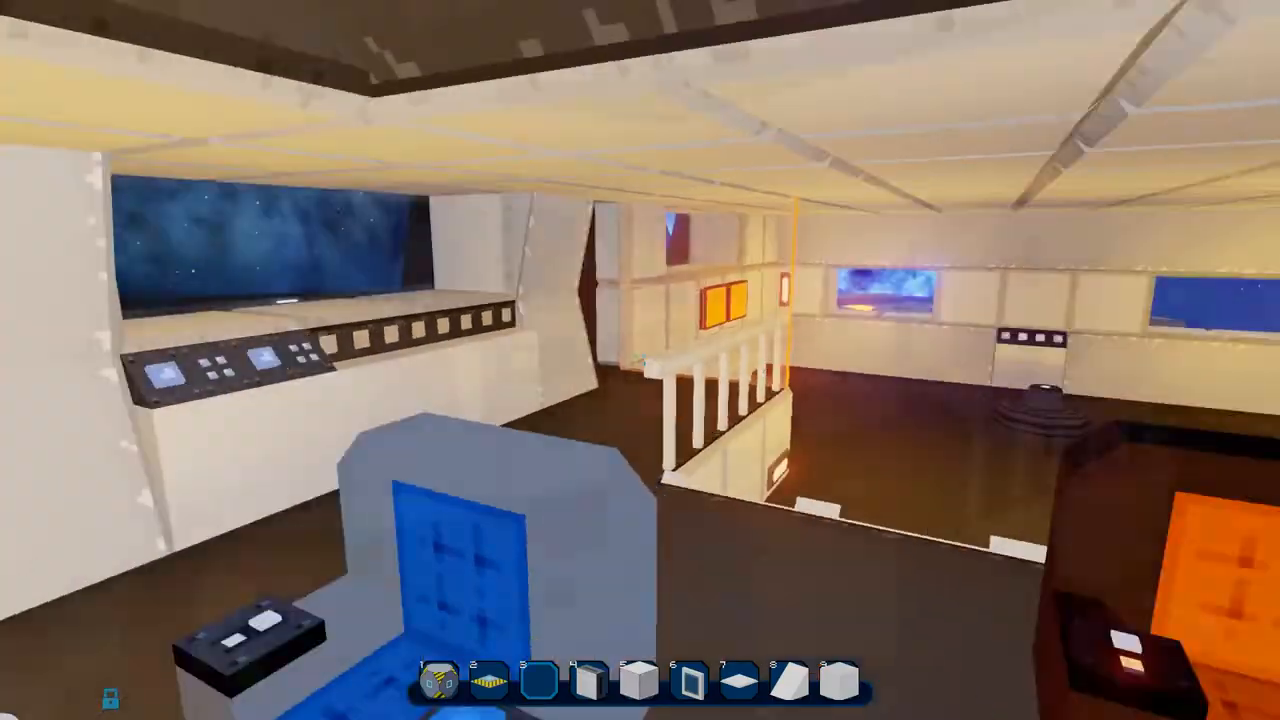
mouse_move(640, 360)
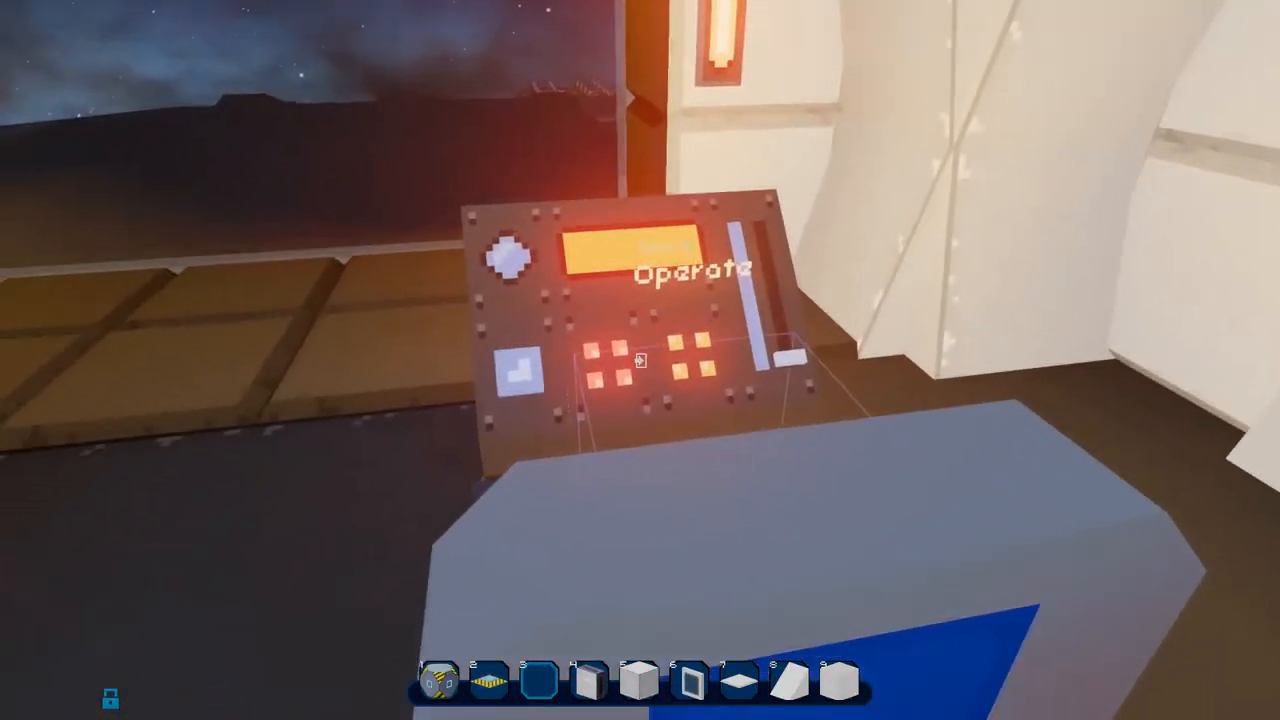
Operate the bridge console to switch to the external camera along the hull.
click(640, 260)
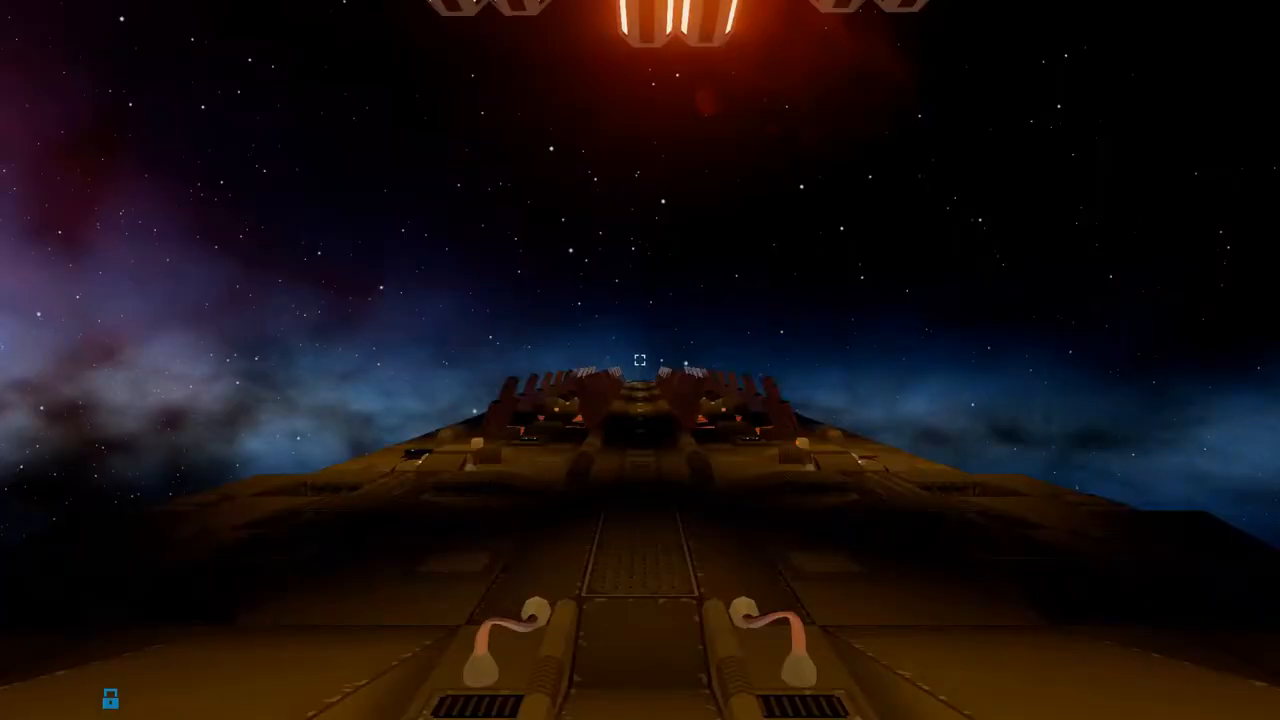
mouse_move(640, 360)
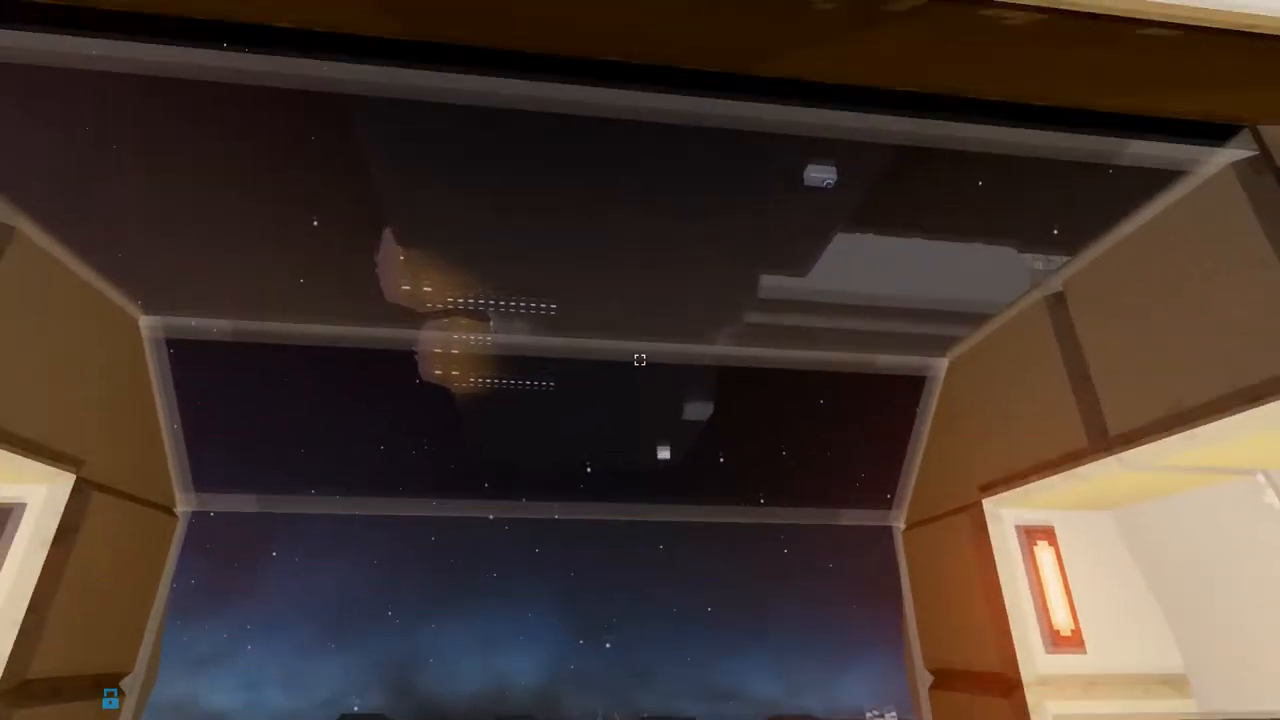
mouse_move(640, 360)
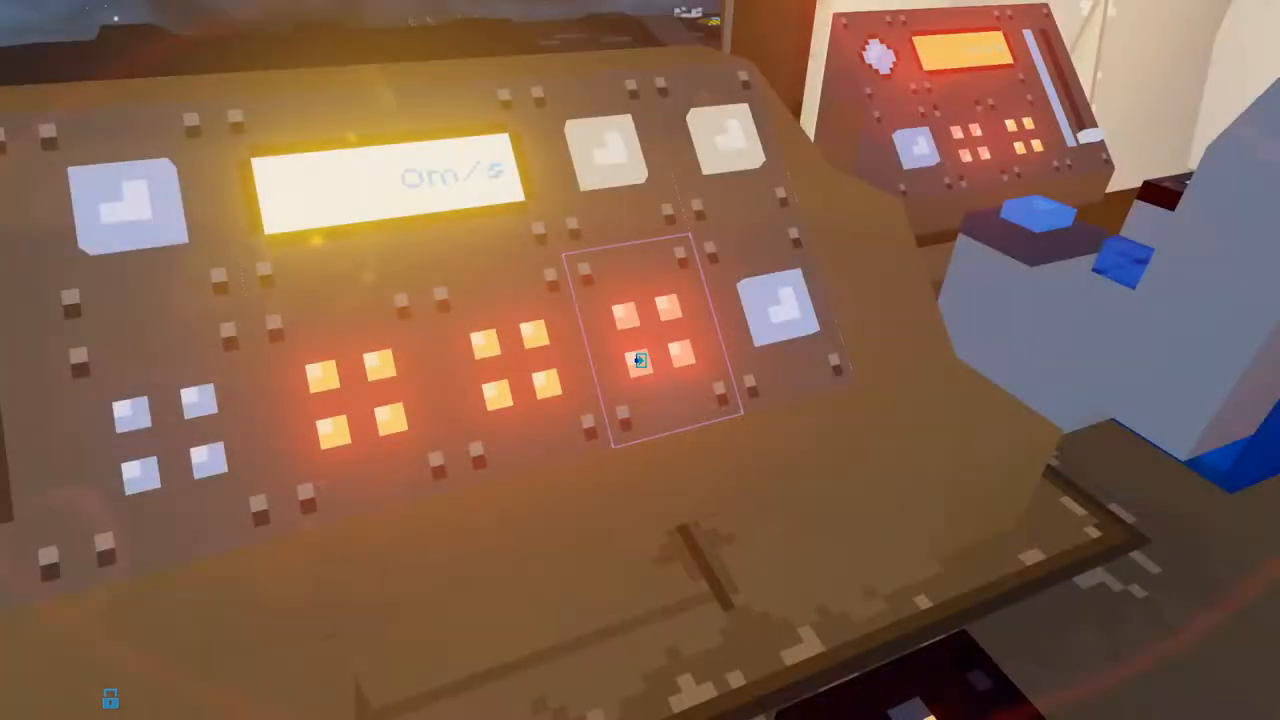
mouse_move(640, 360)
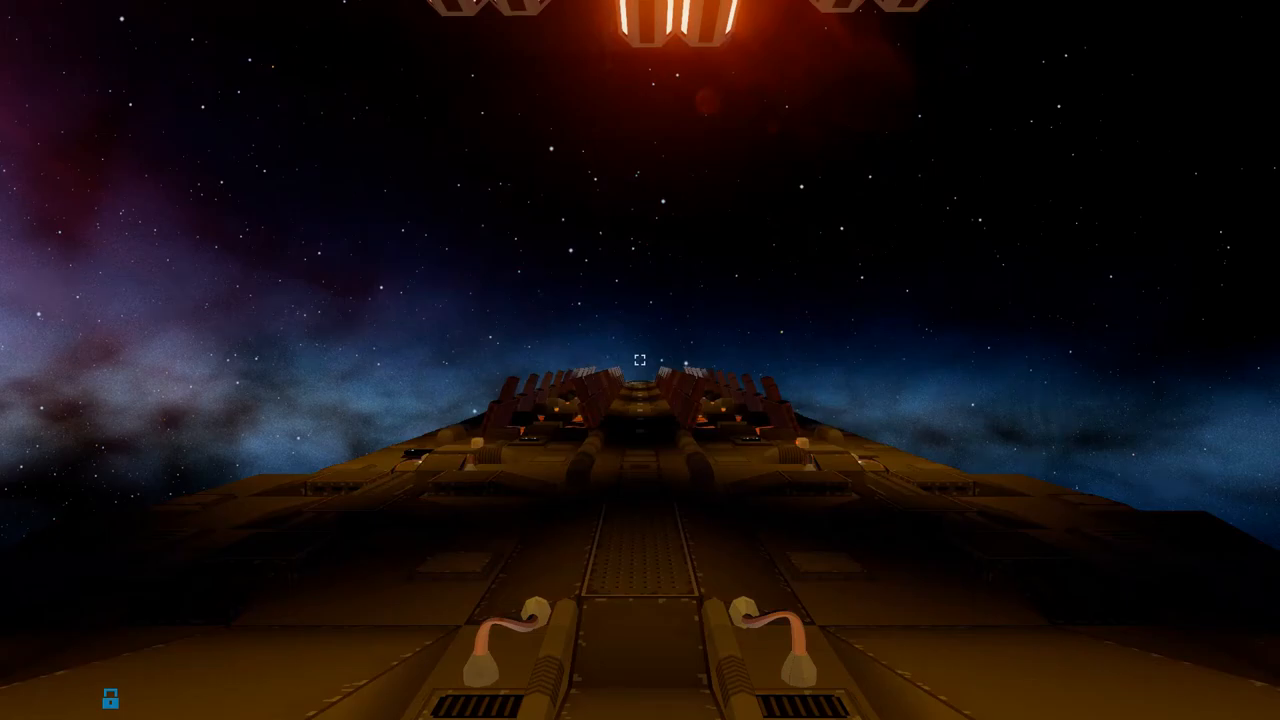
mouse_move(640, 360)
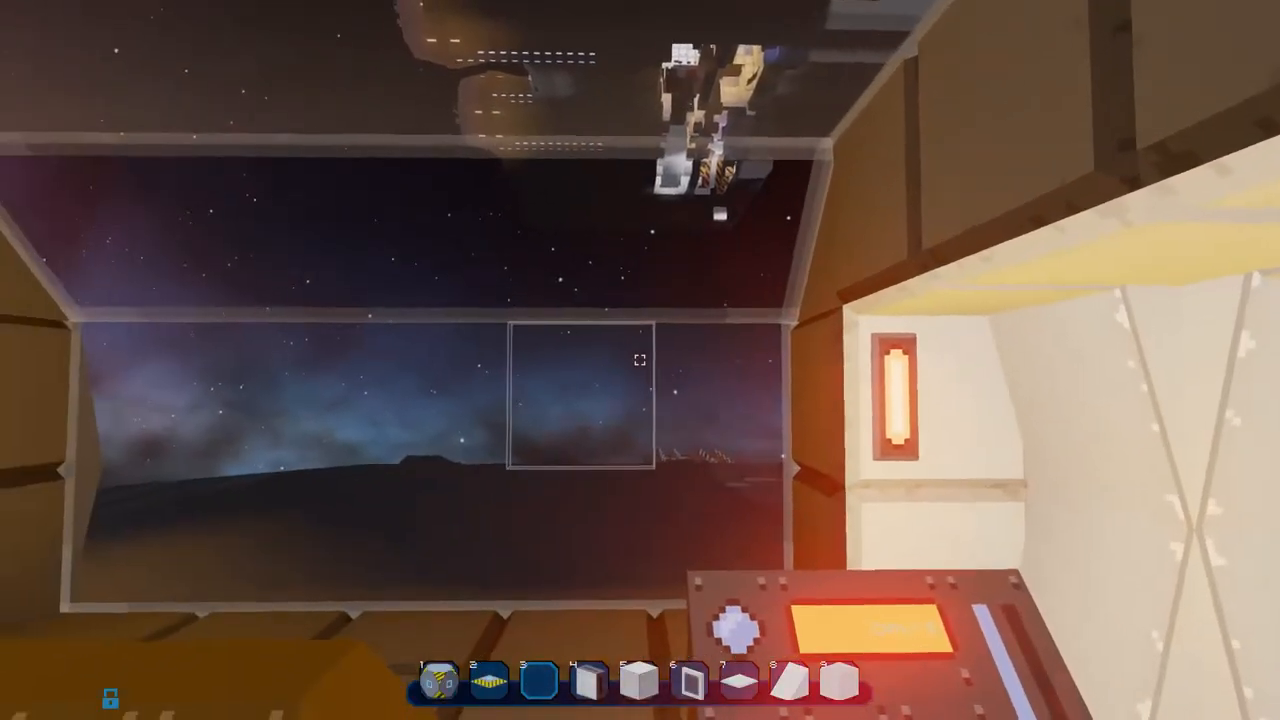
mouse_move(640, 360)
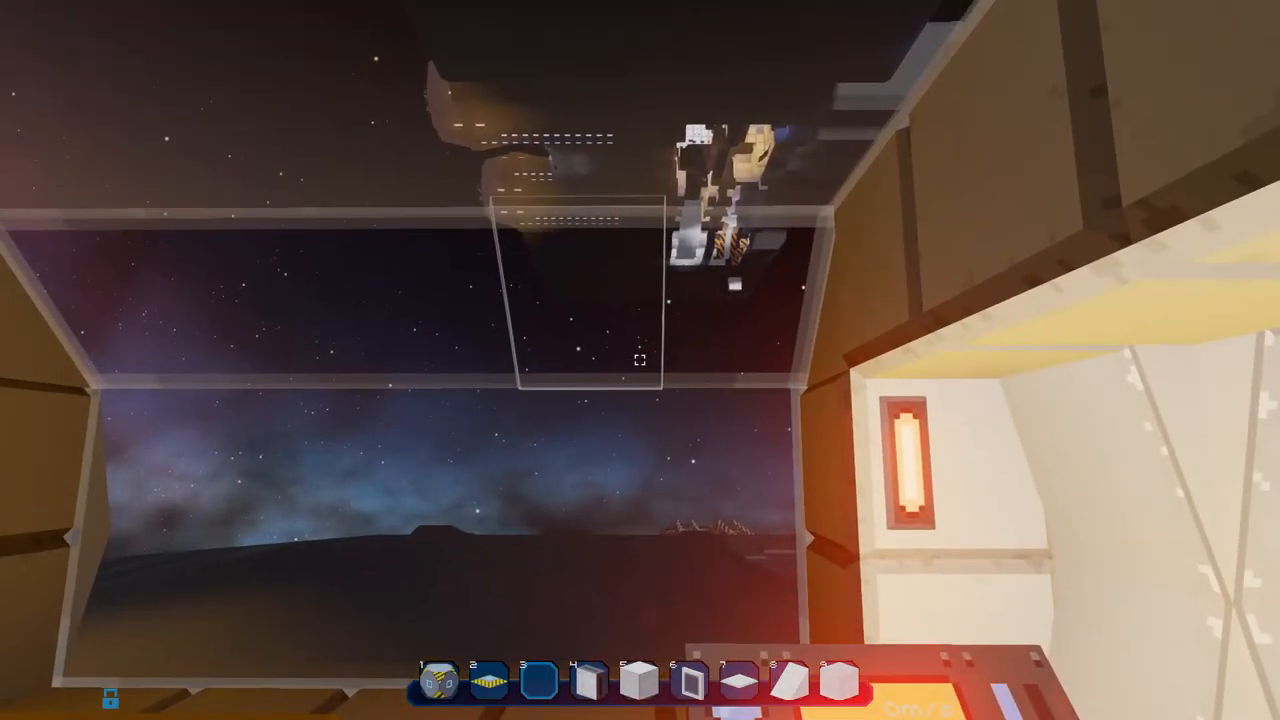
mouse_move(640, 360)
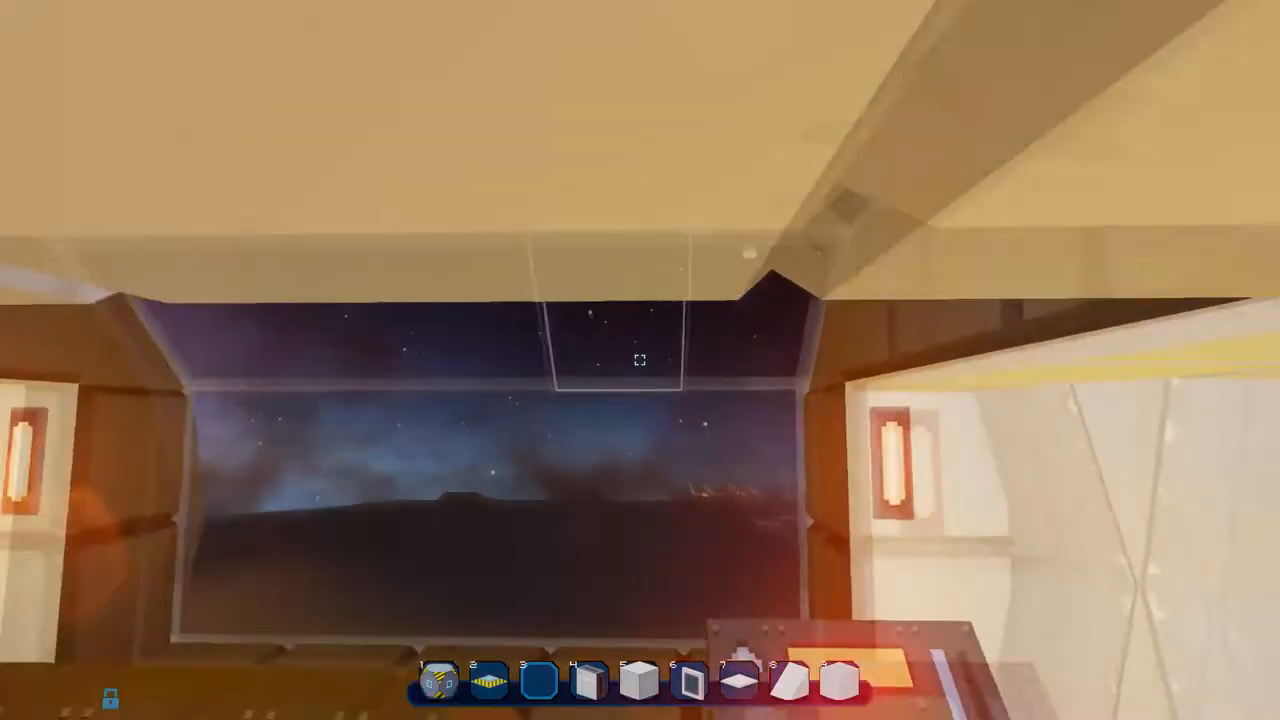
mouse_move(640, 360)
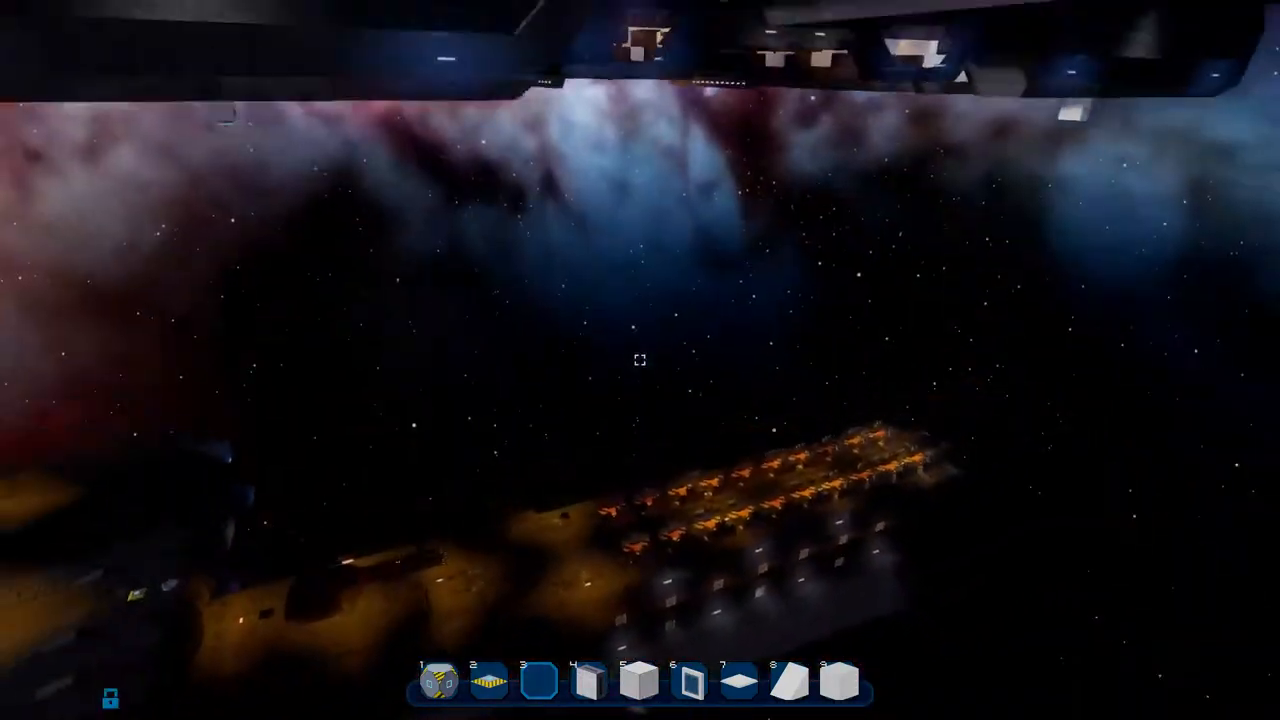
mouse_move(640, 360)
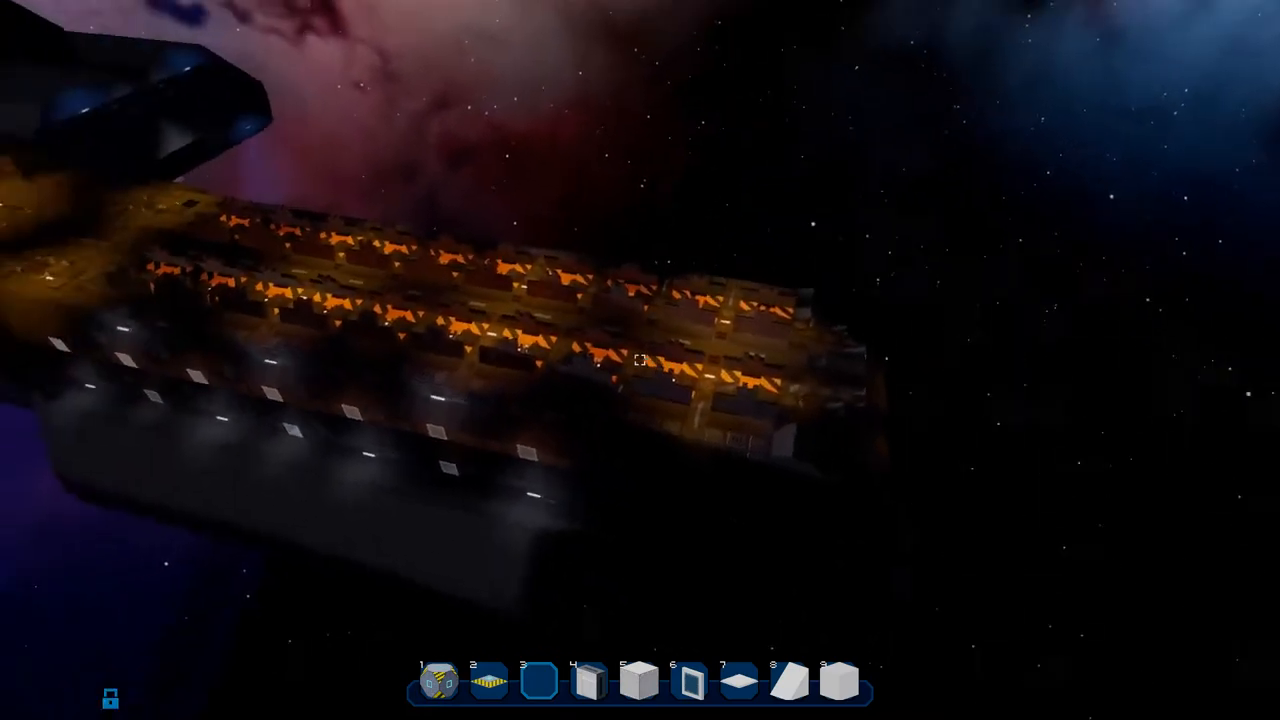
mouse_move(640, 360)
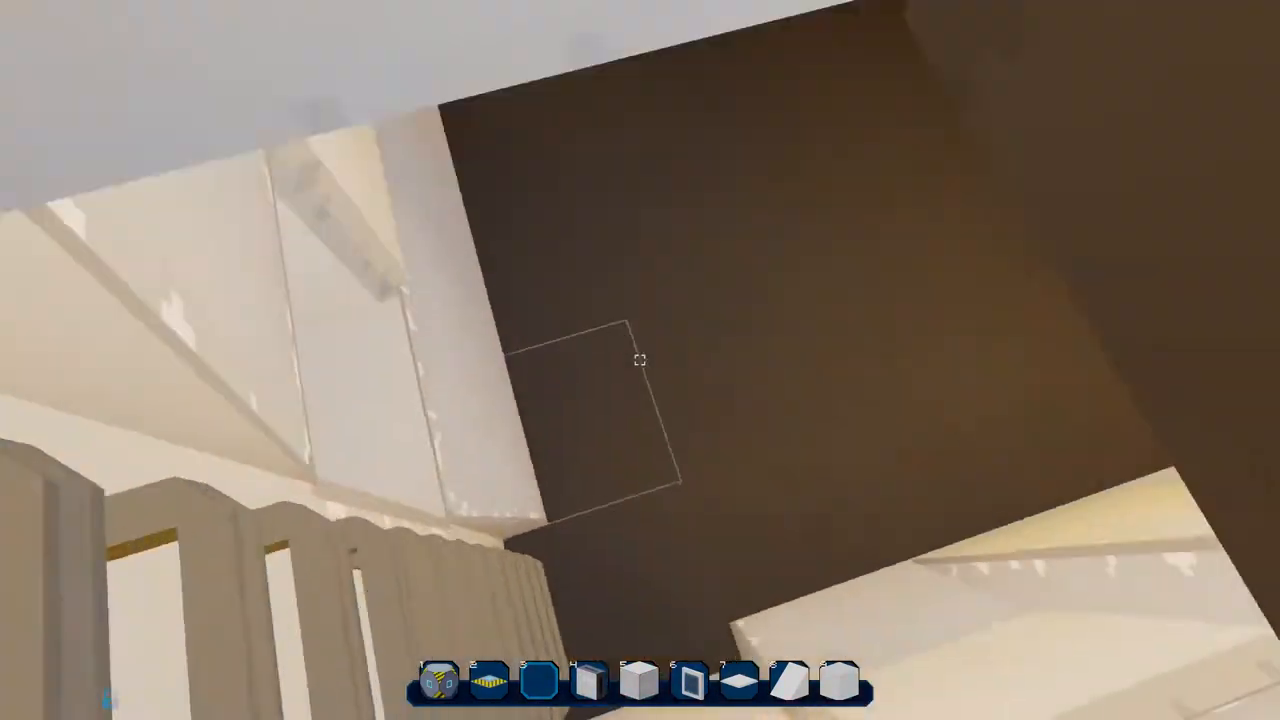
mouse_move(640, 360)
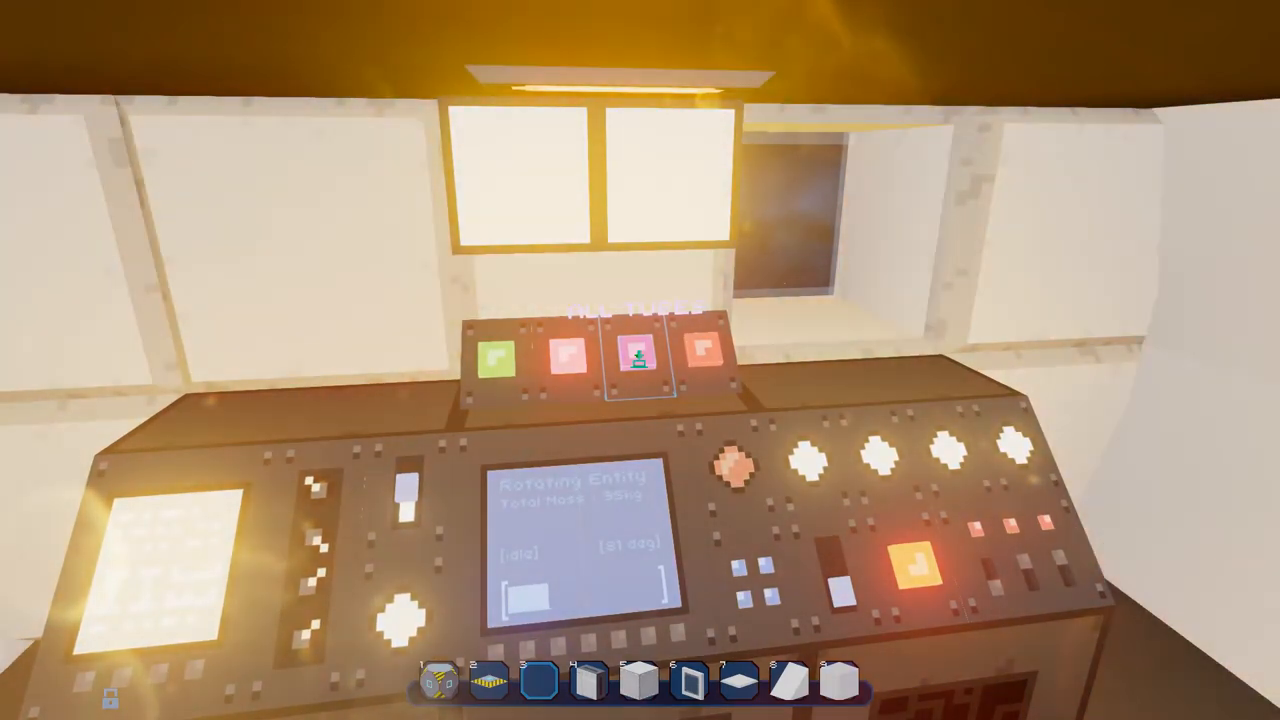
mouse_move(640, 360)
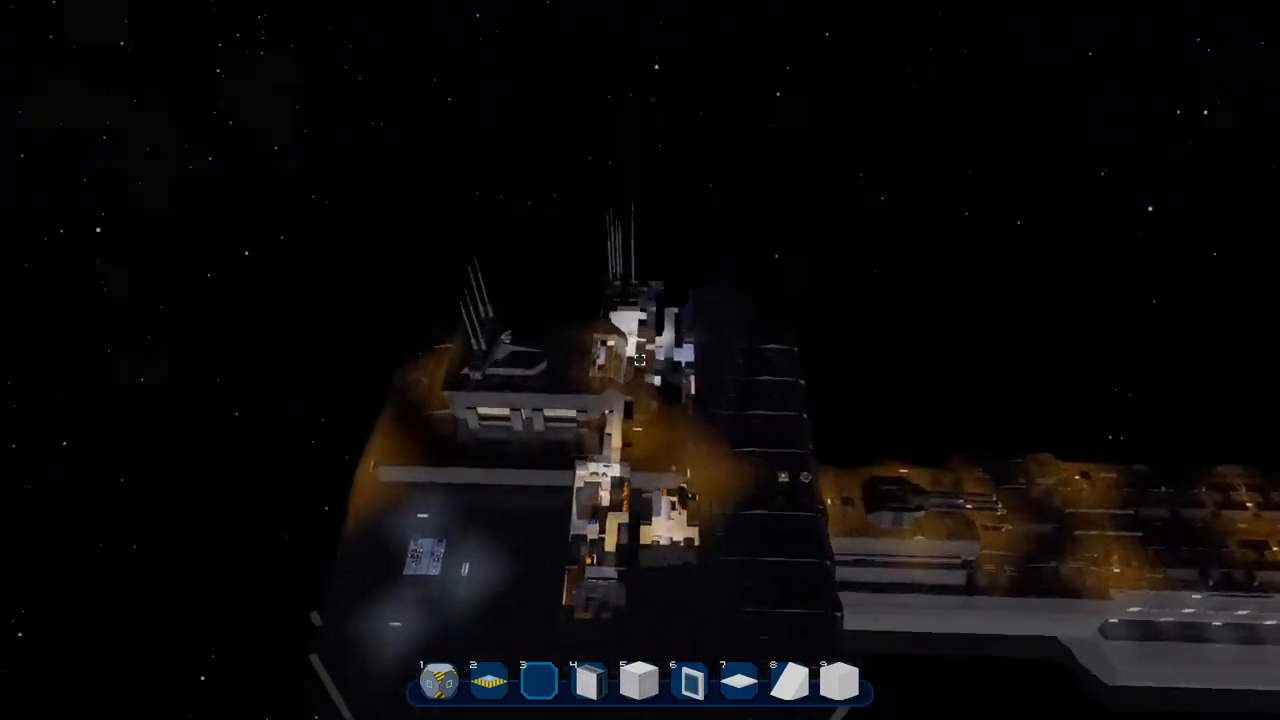
mouse_move(640, 360)
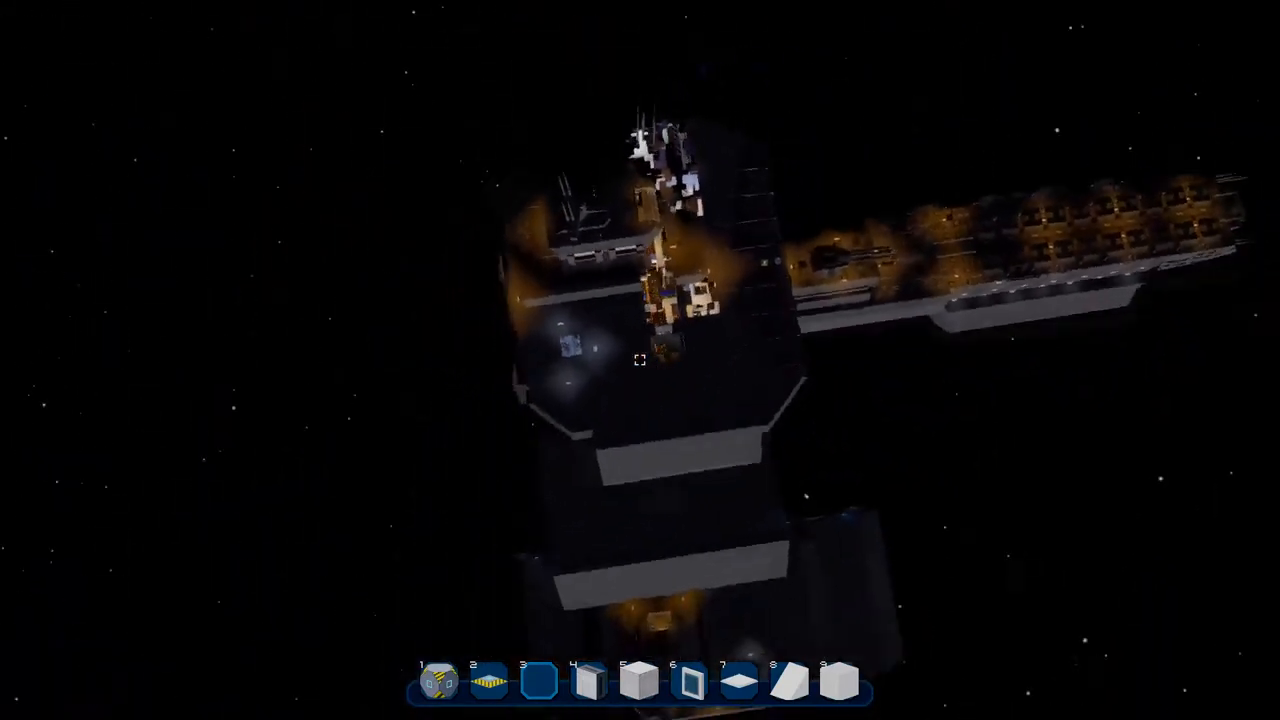
mouse_move(640, 360)
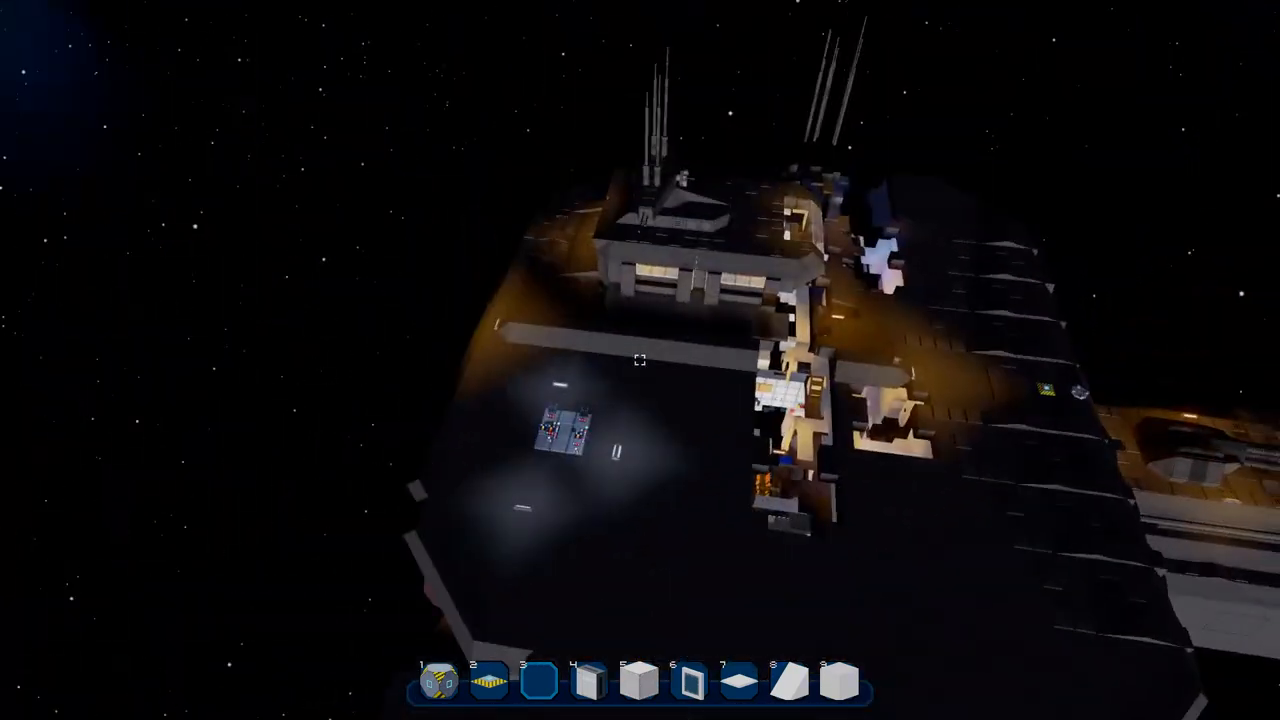
mouse_move(640, 360)
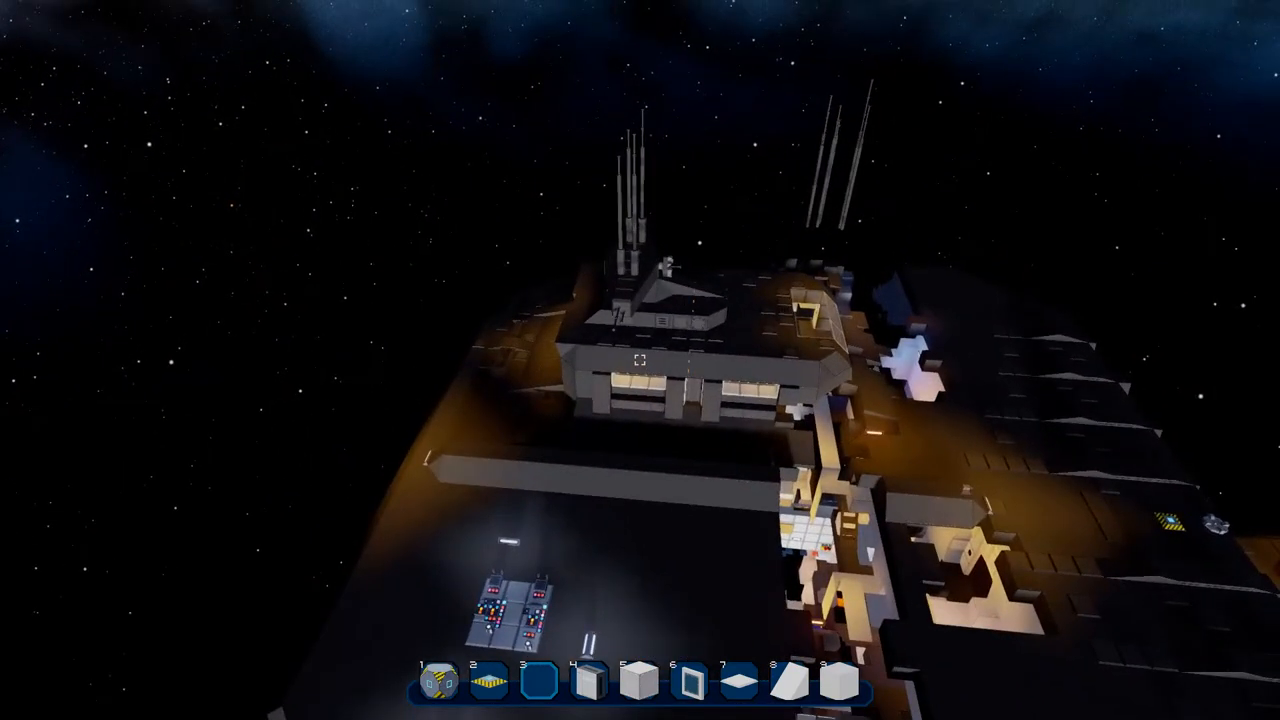
mouse_move(640, 360)
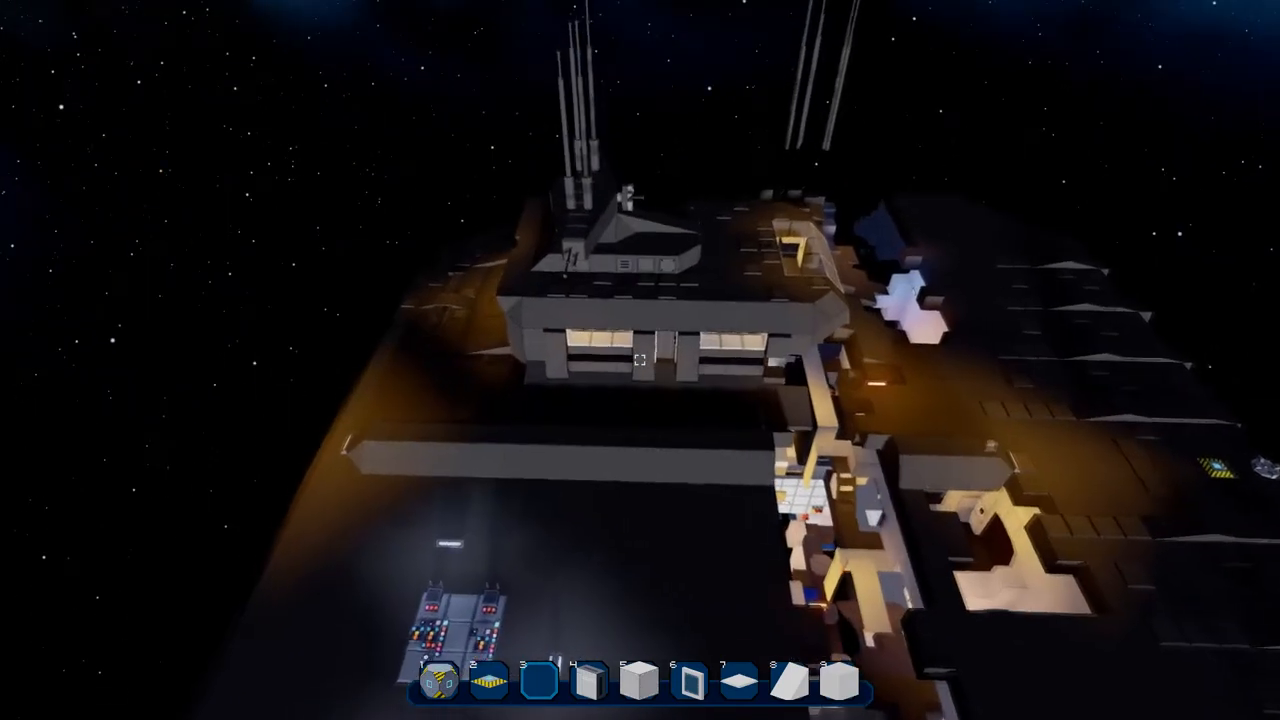
mouse_move(640, 360)
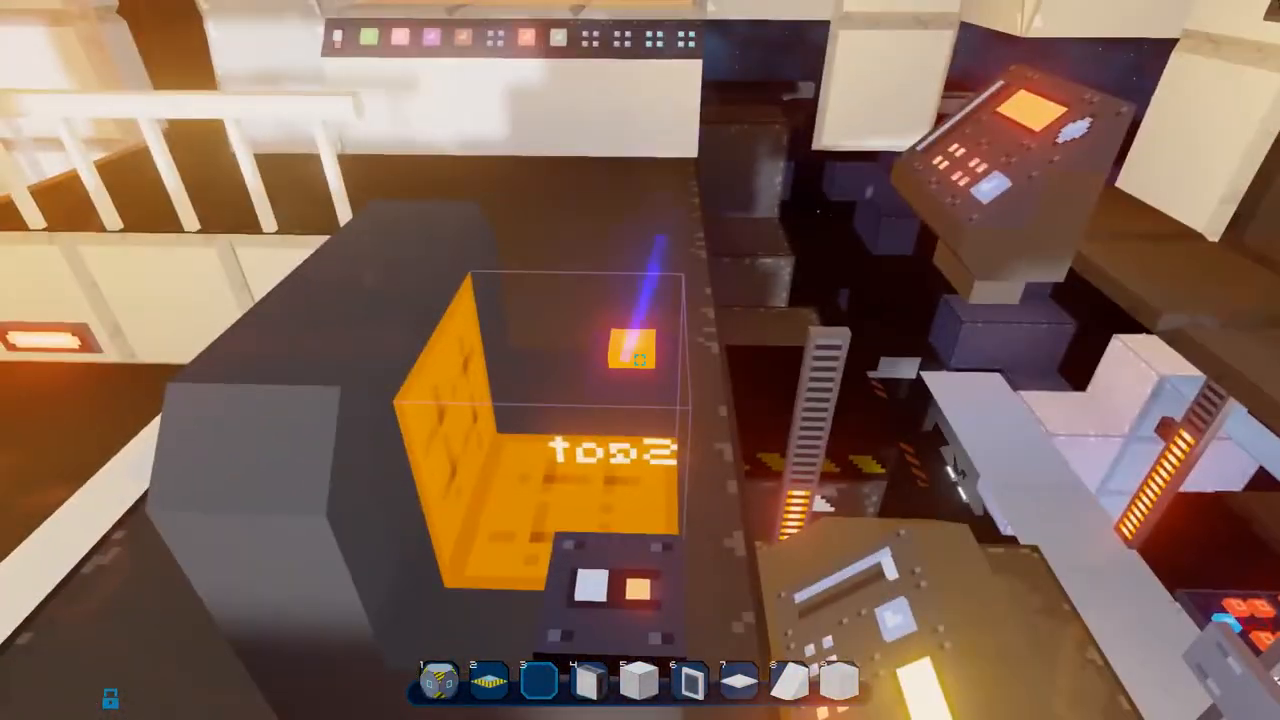
mouse_move(640, 360)
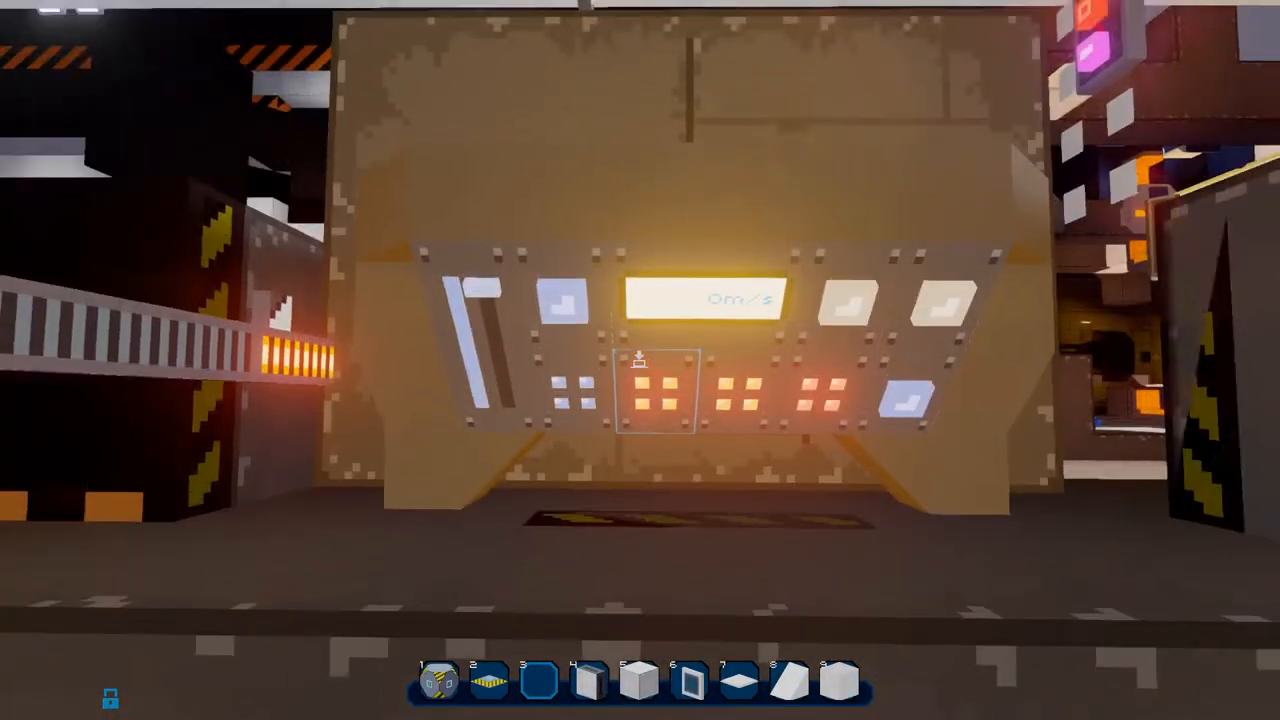
mouse_move(640, 360)
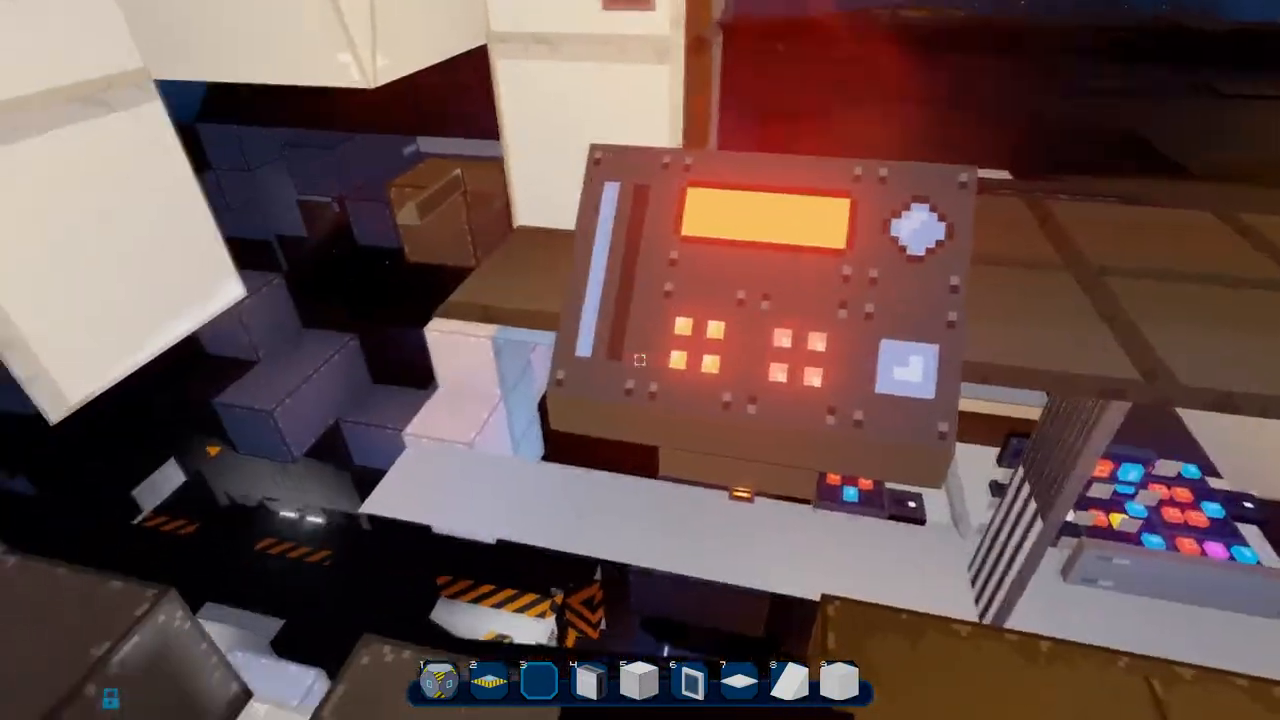
mouse_move(640, 360)
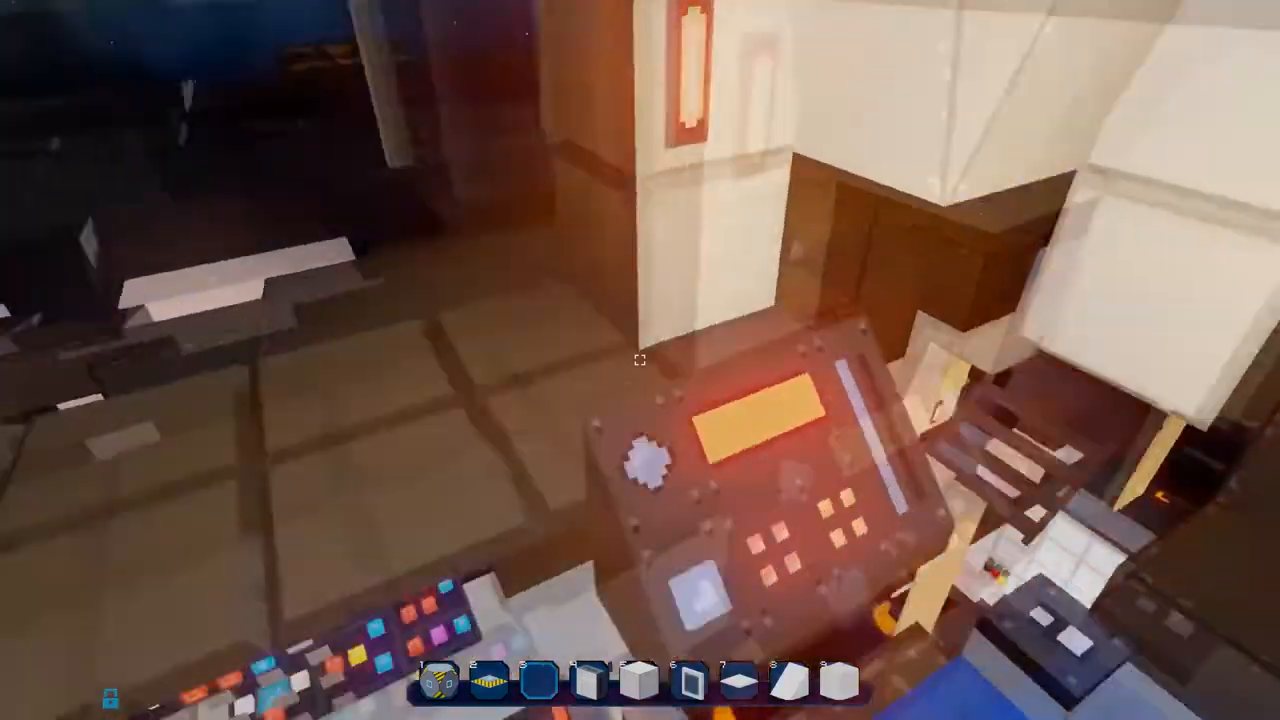
mouse_move(640, 360)
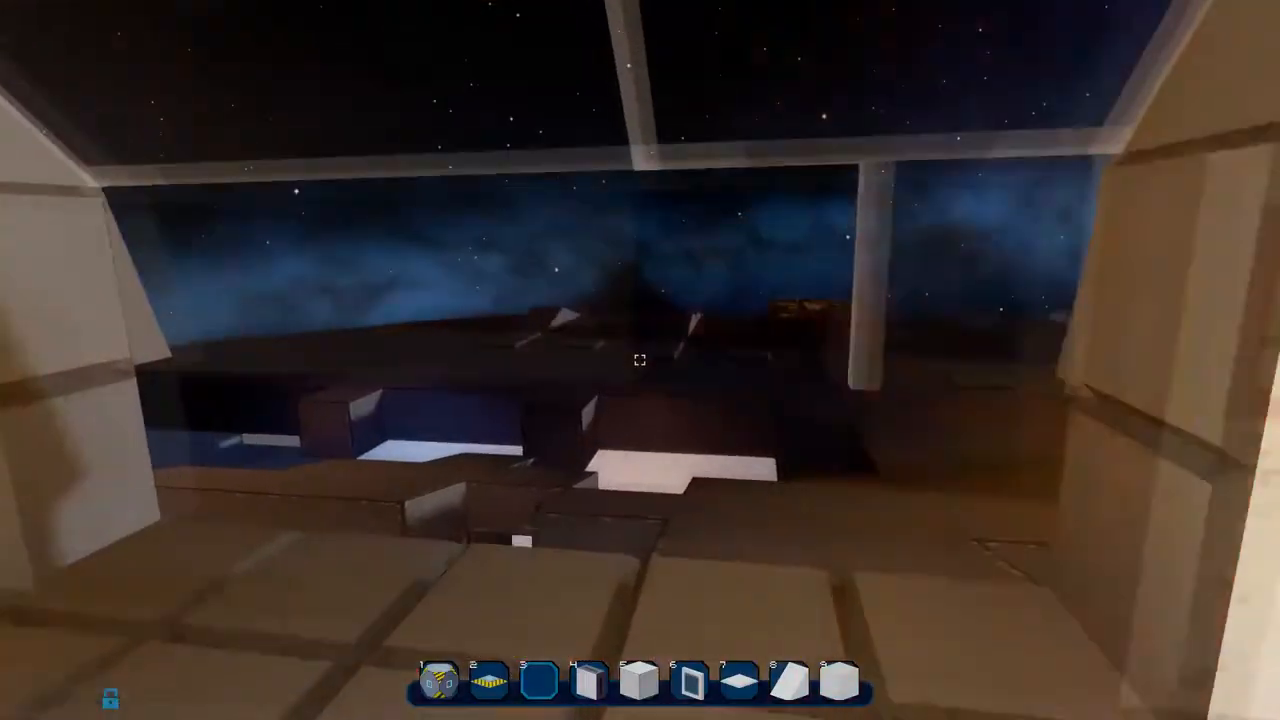
mouse_move(640, 360)
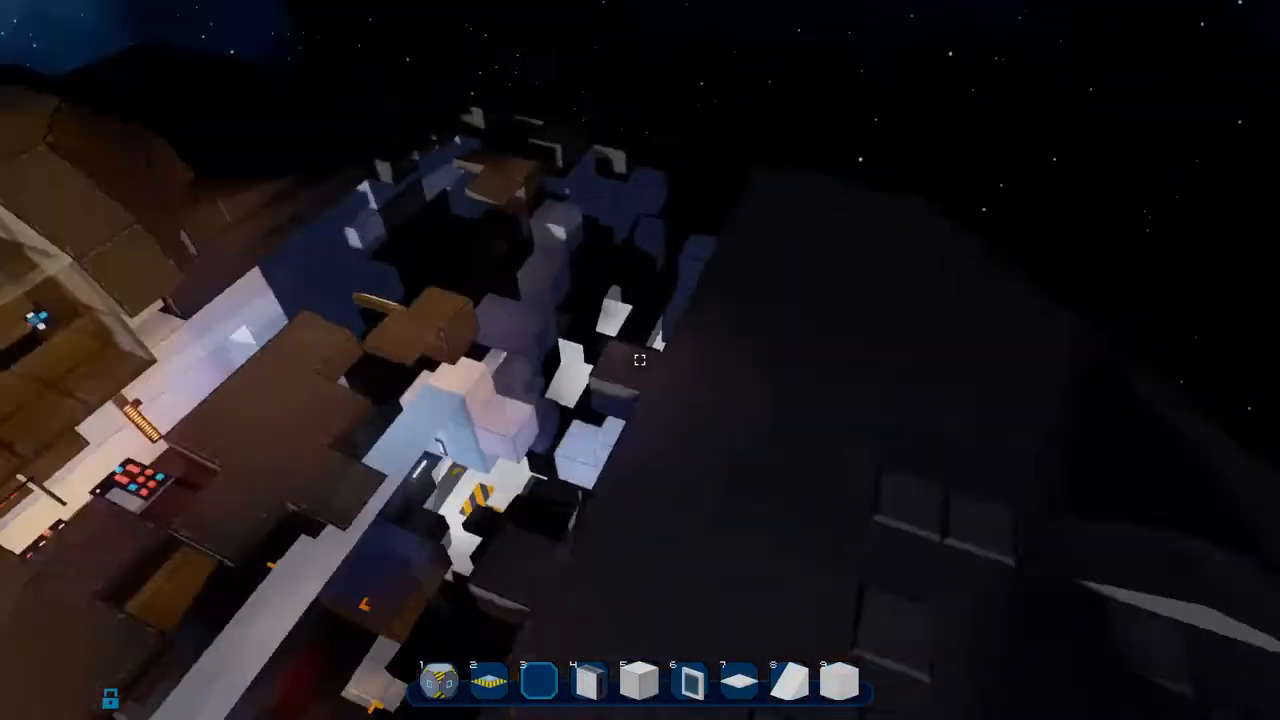
mouse_move(640, 360)
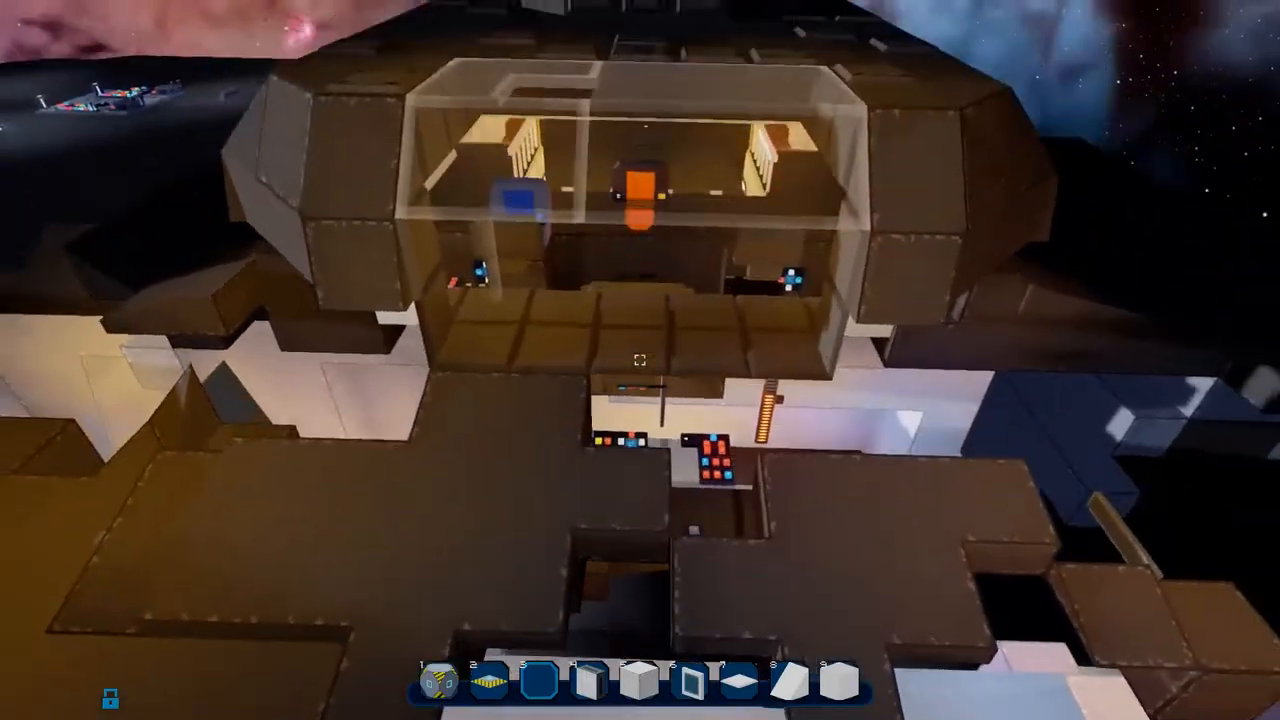
mouse_move(640, 360)
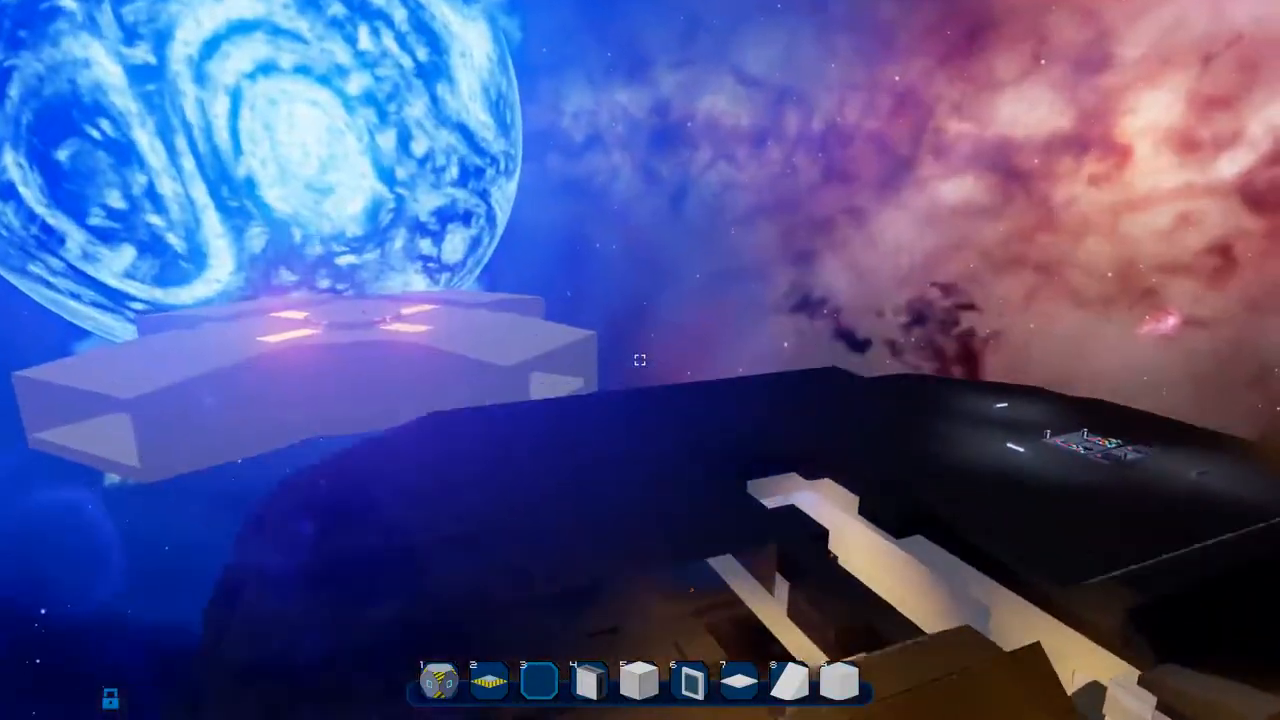
mouse_move(640, 360)
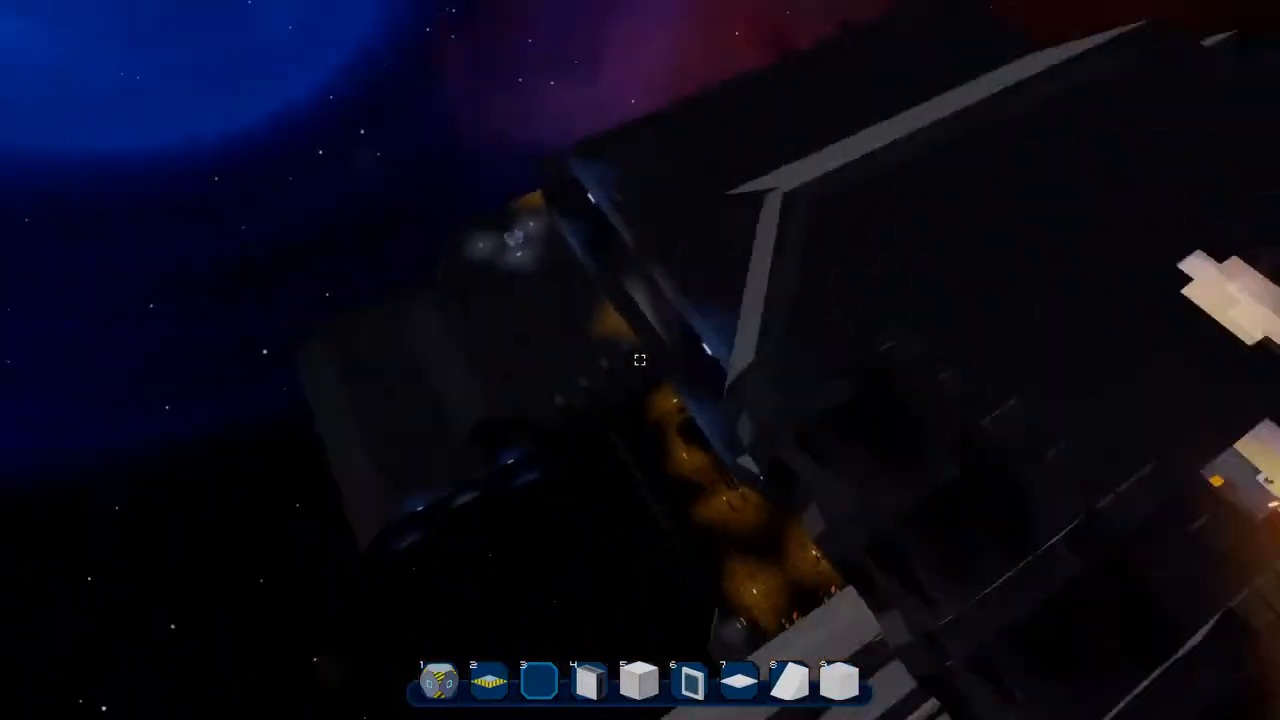
mouse_move(640, 360)
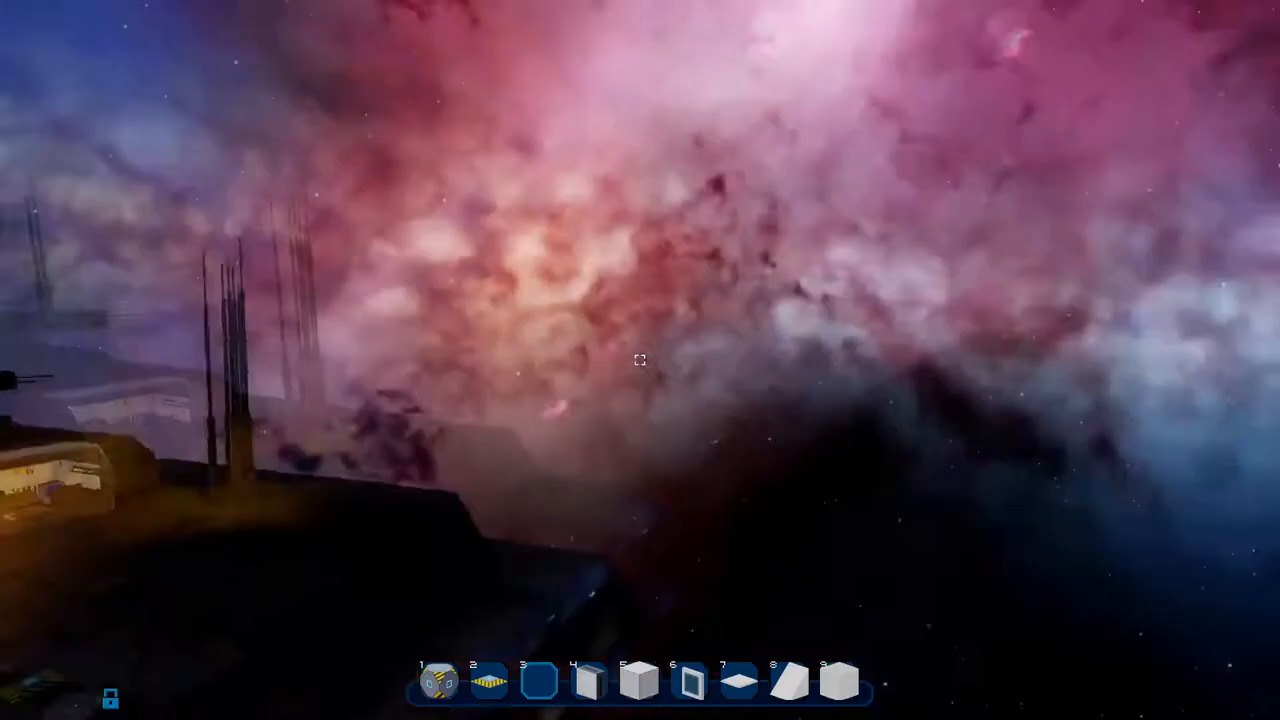
mouse_move(640, 360)
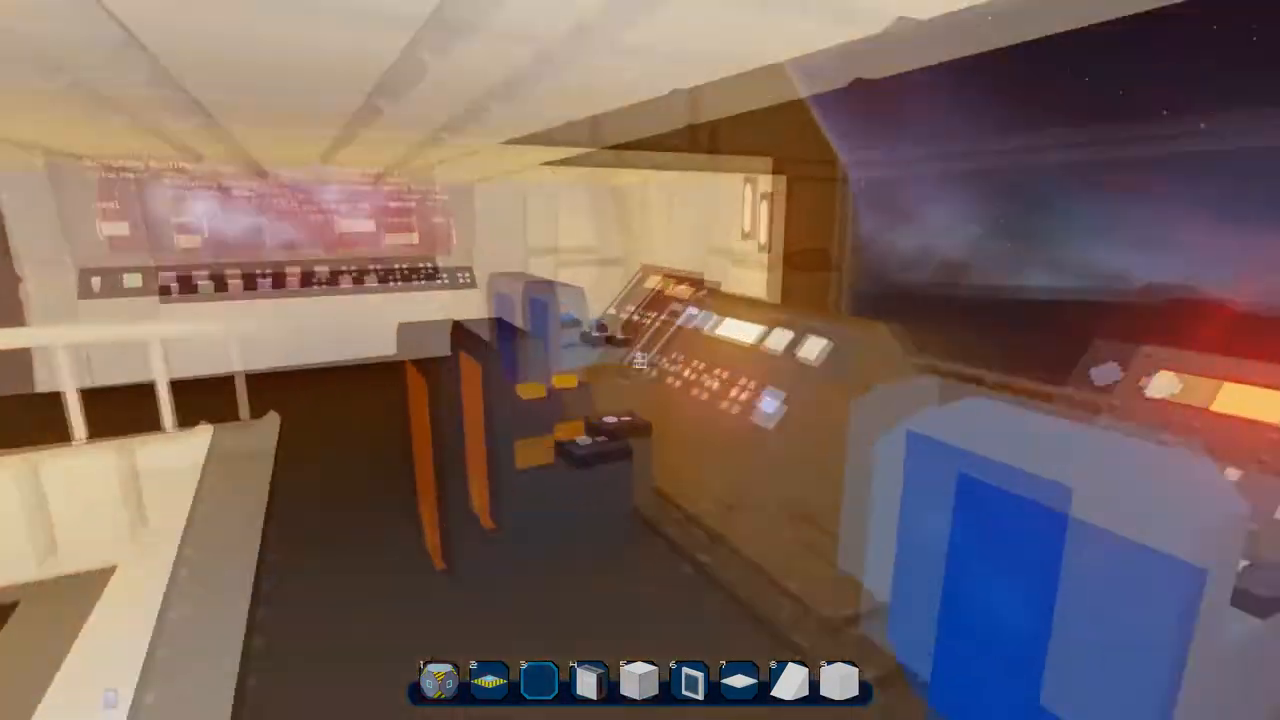
mouse_move(640, 360)
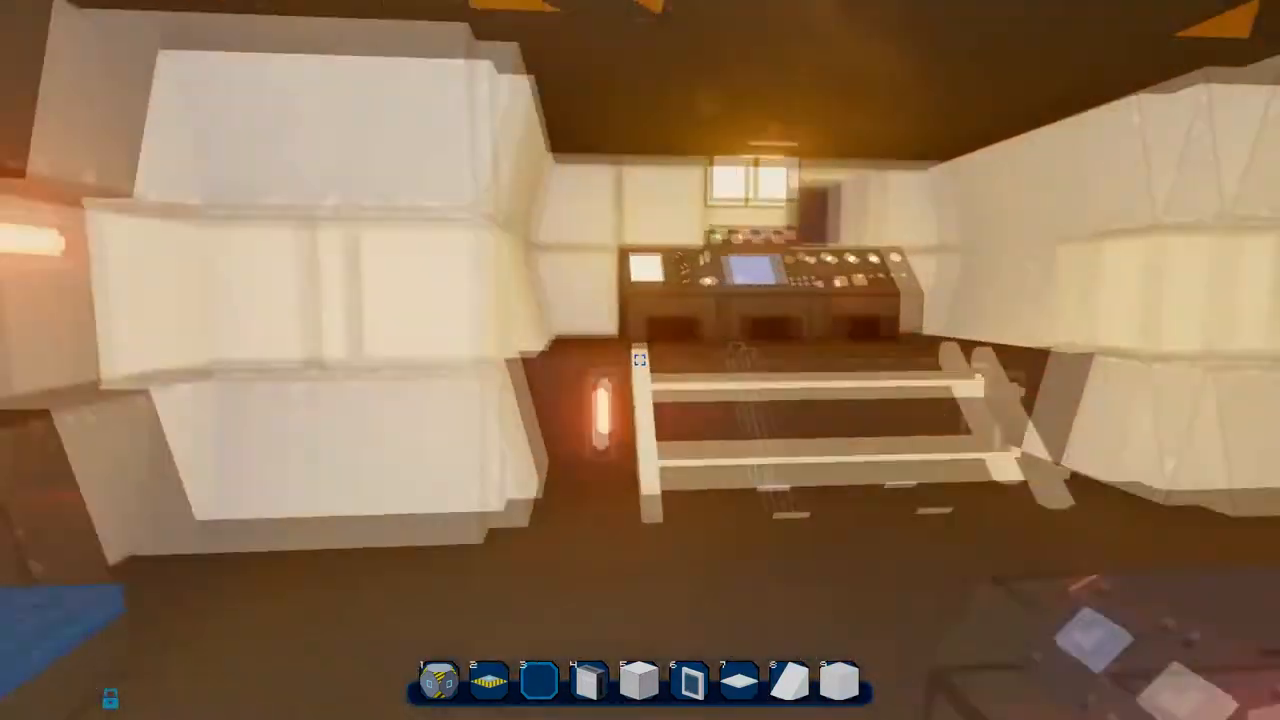
mouse_move(640, 360)
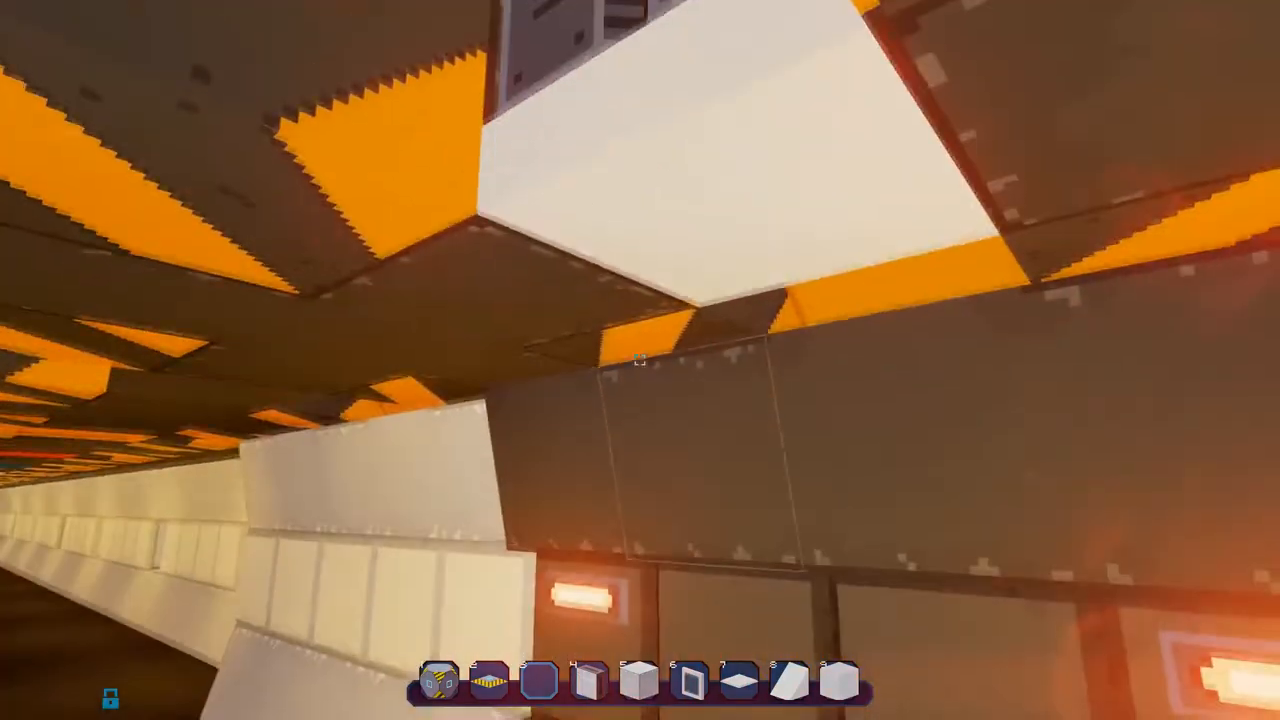
mouse_move(640, 360)
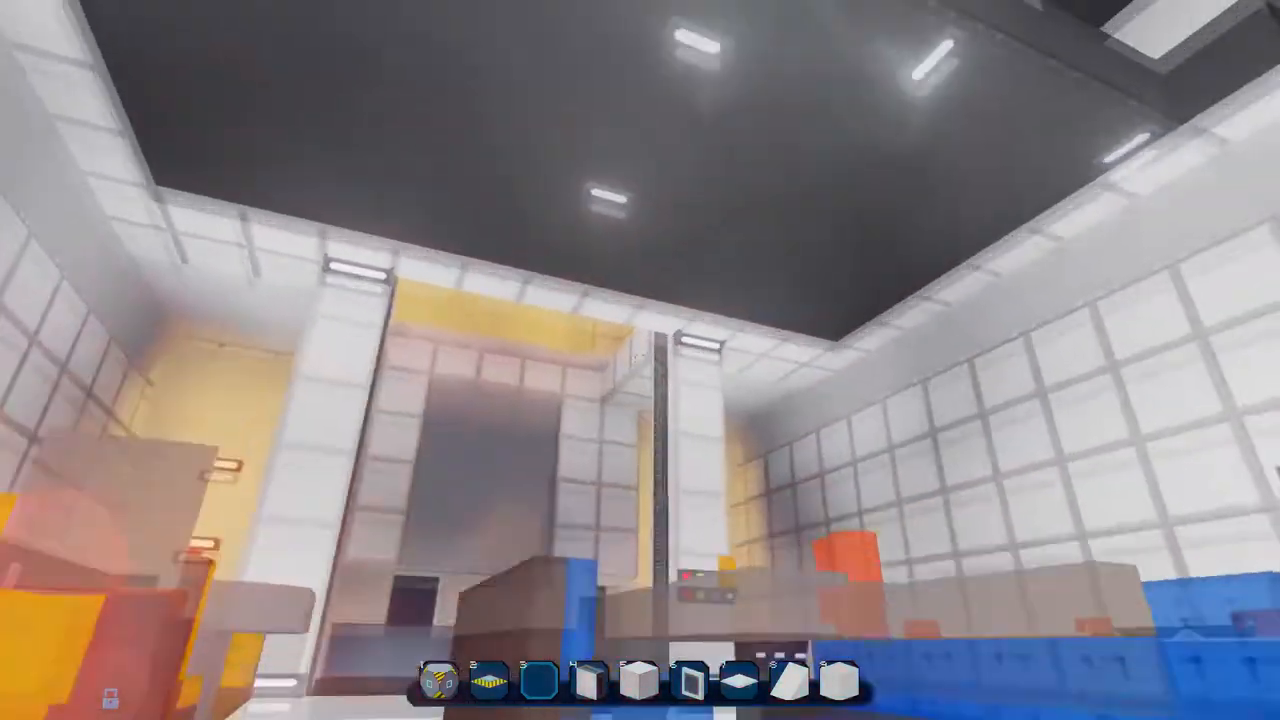
mouse_move(640, 360)
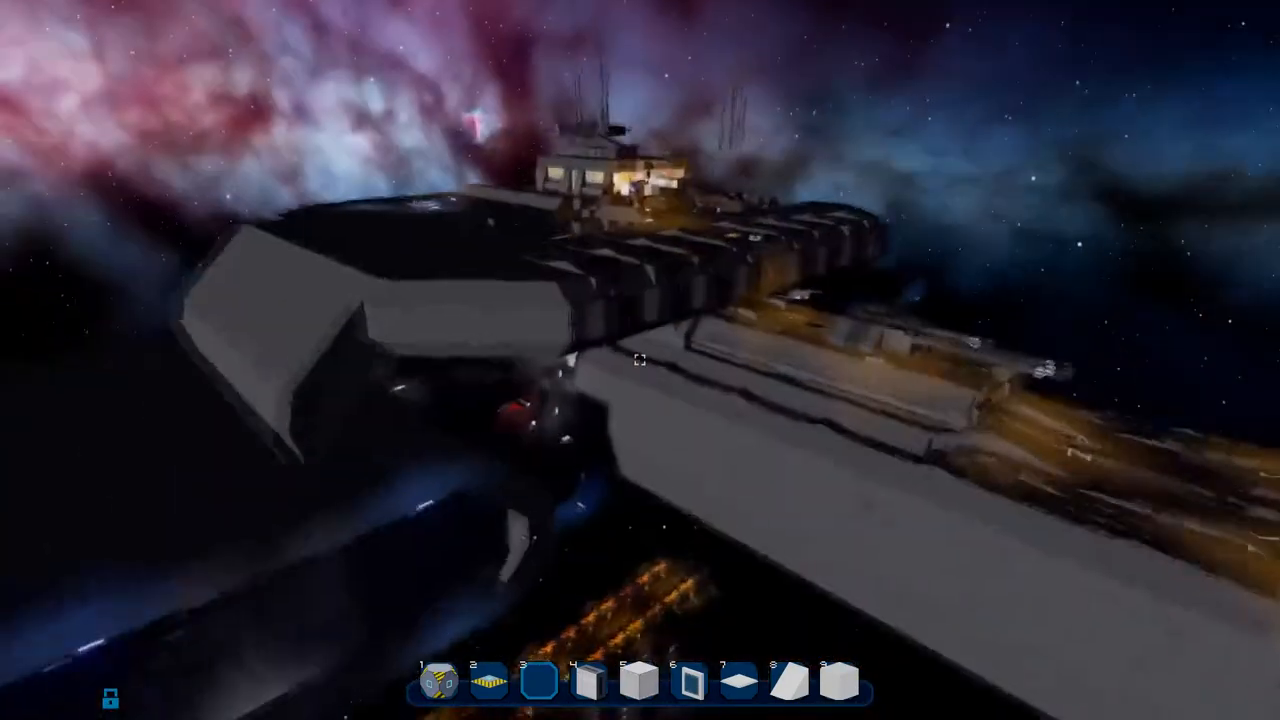
mouse_move(640, 360)
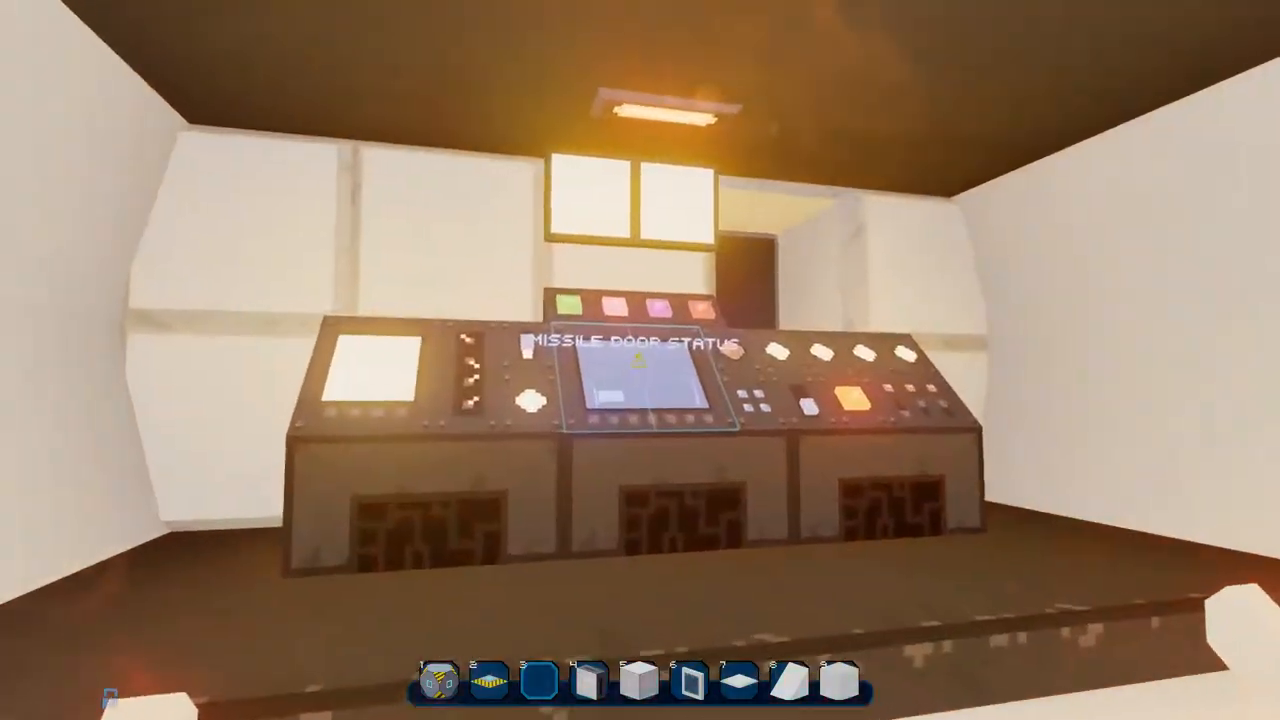
mouse_move(640, 360)
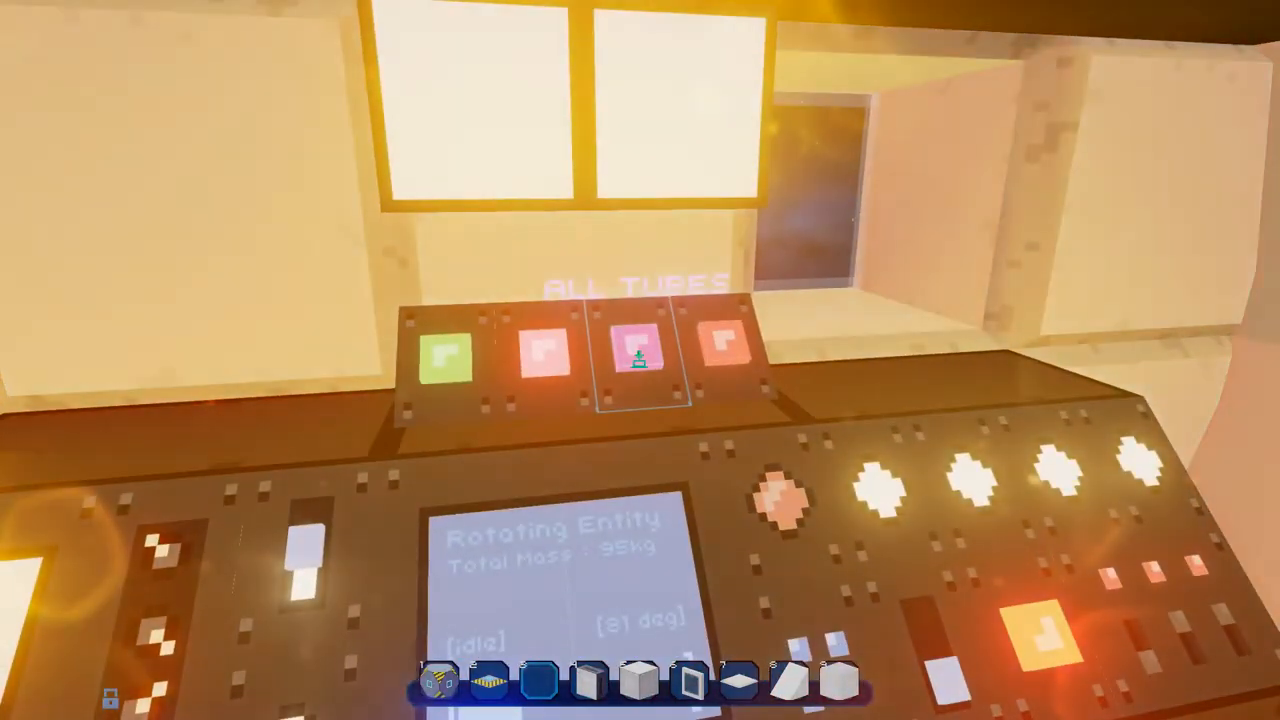
mouse_move(640, 360)
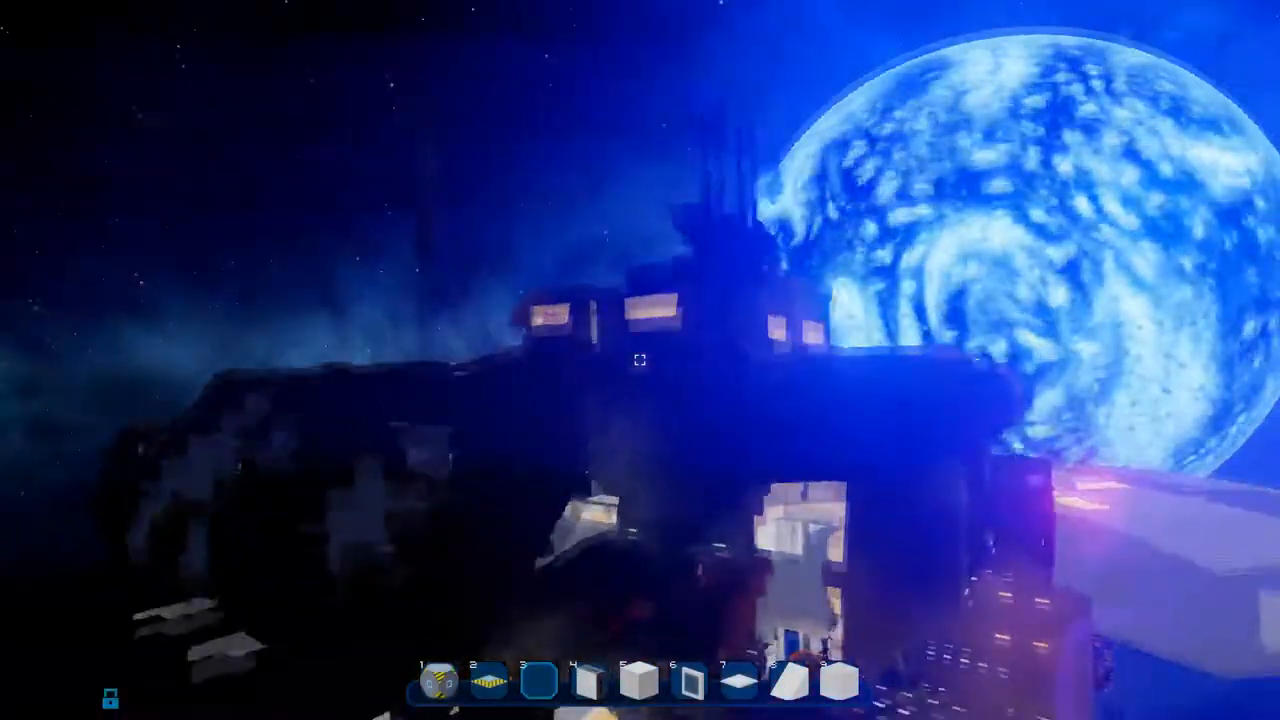
mouse_move(640, 360)
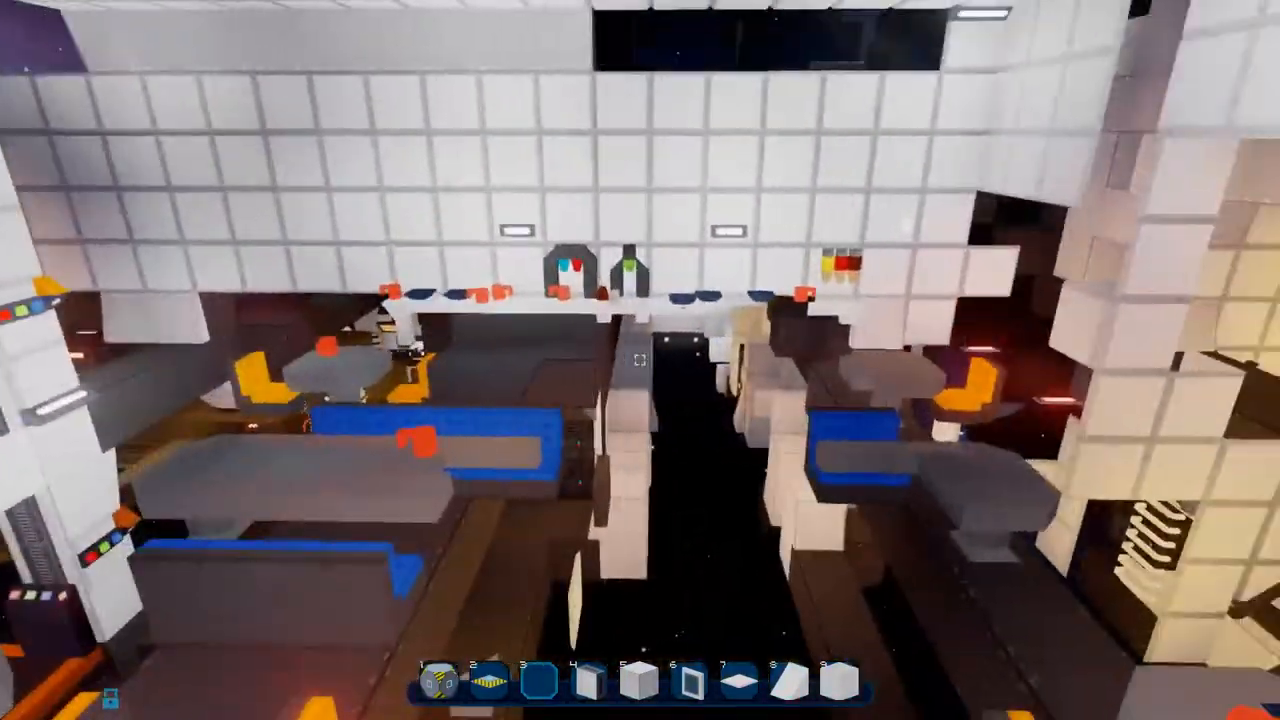
mouse_move(640, 360)
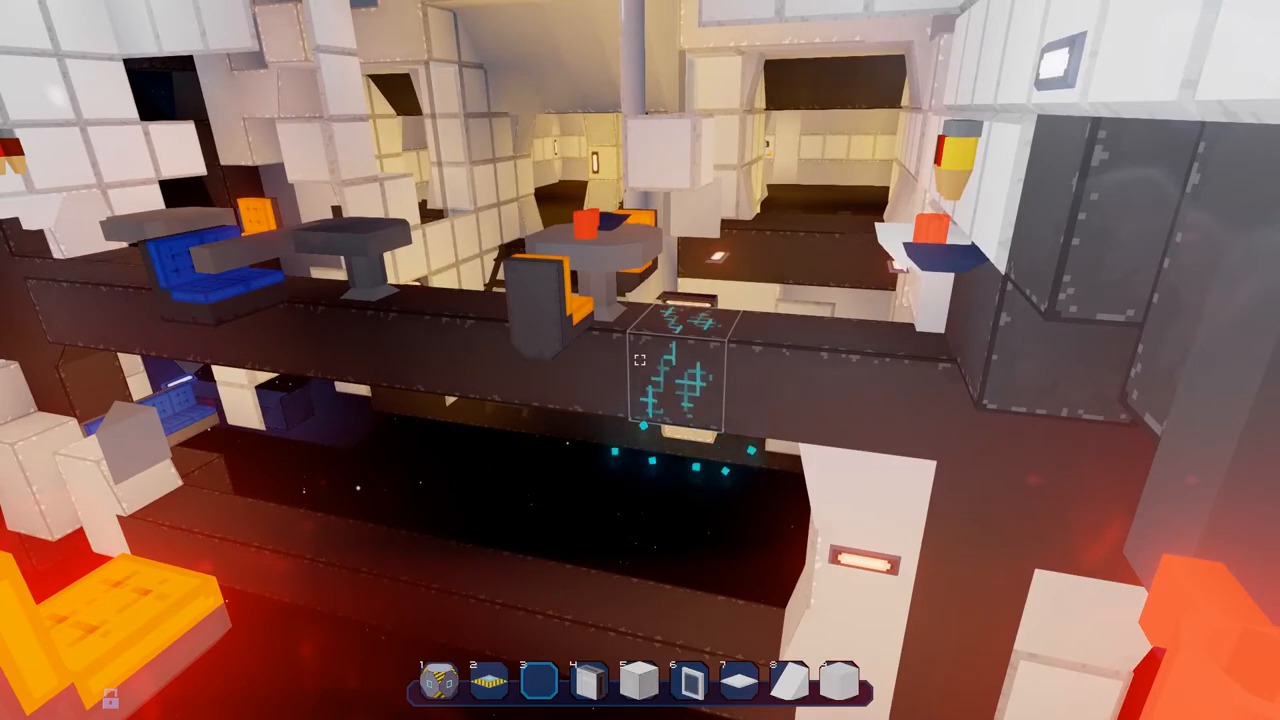
mouse_move(640, 360)
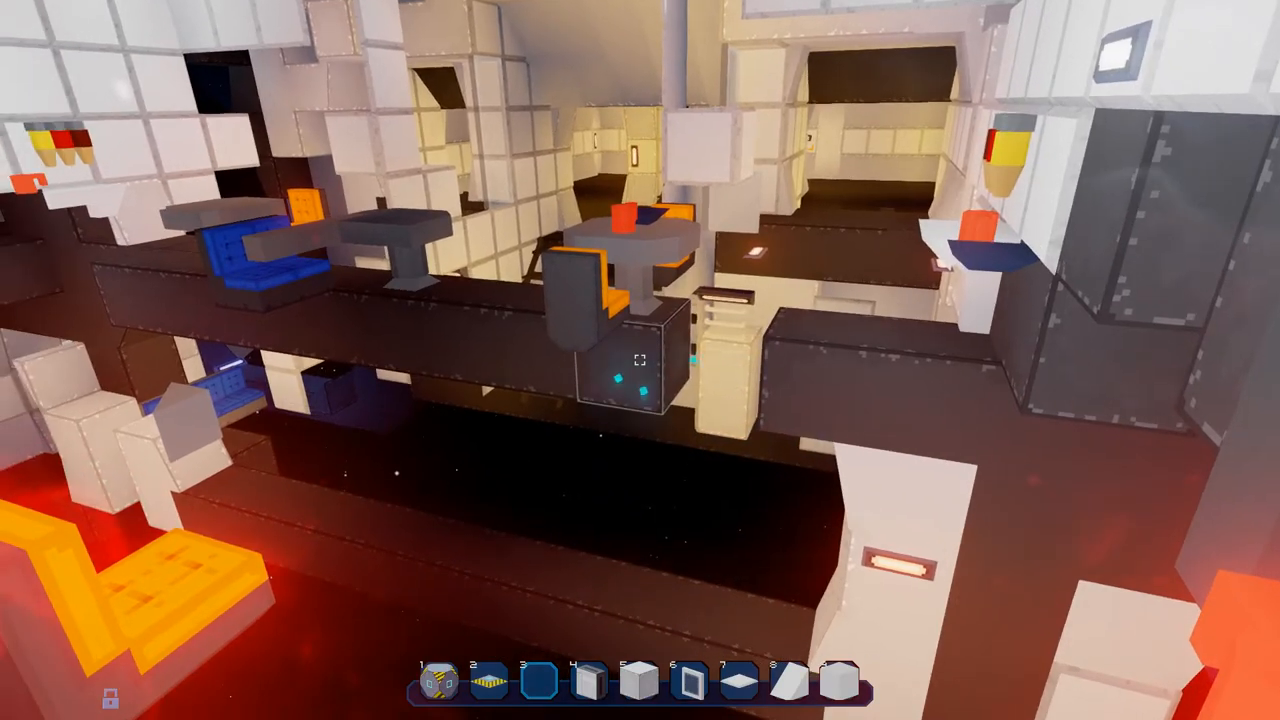
mouse_move(640, 360)
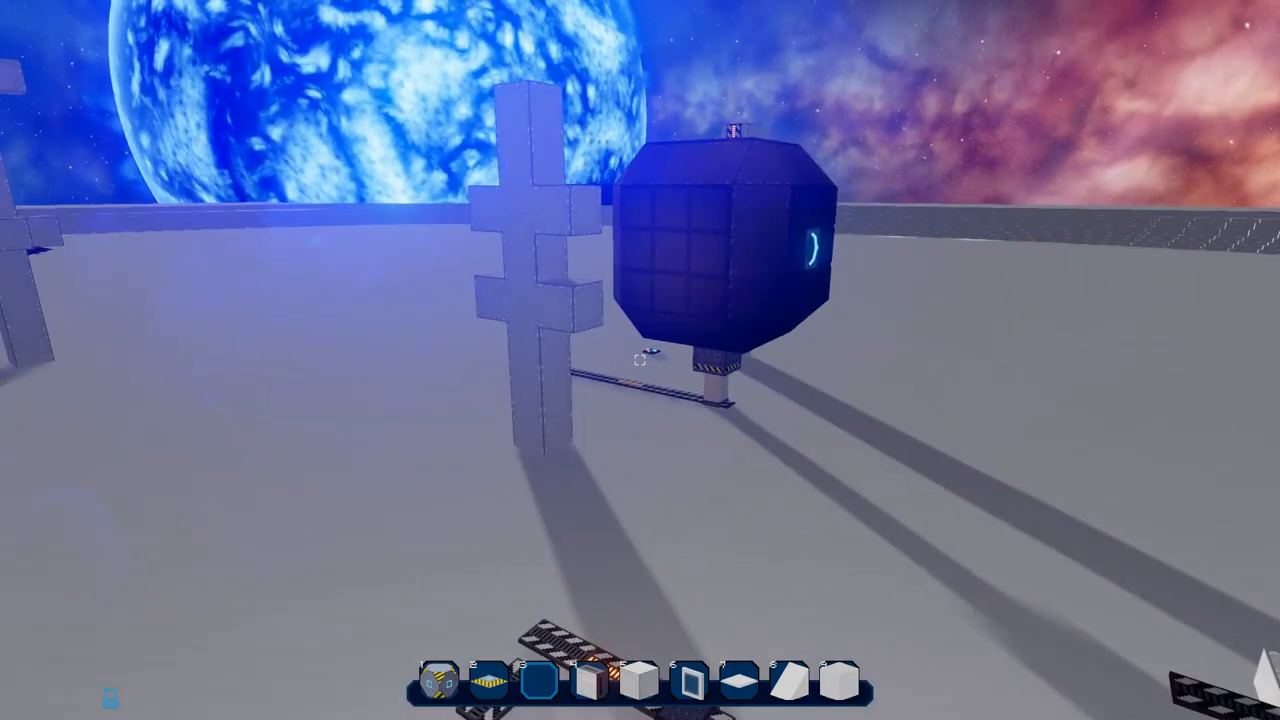
mouse_move(640, 360)
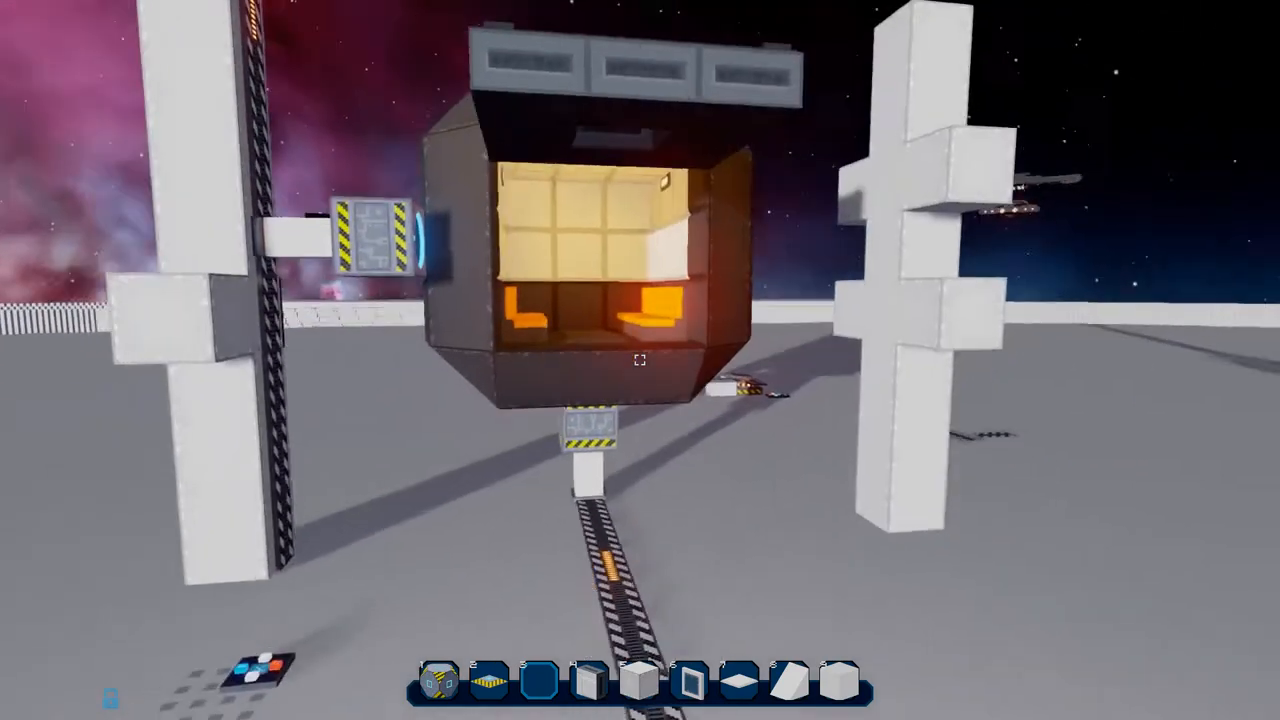
mouse_move(640, 360)
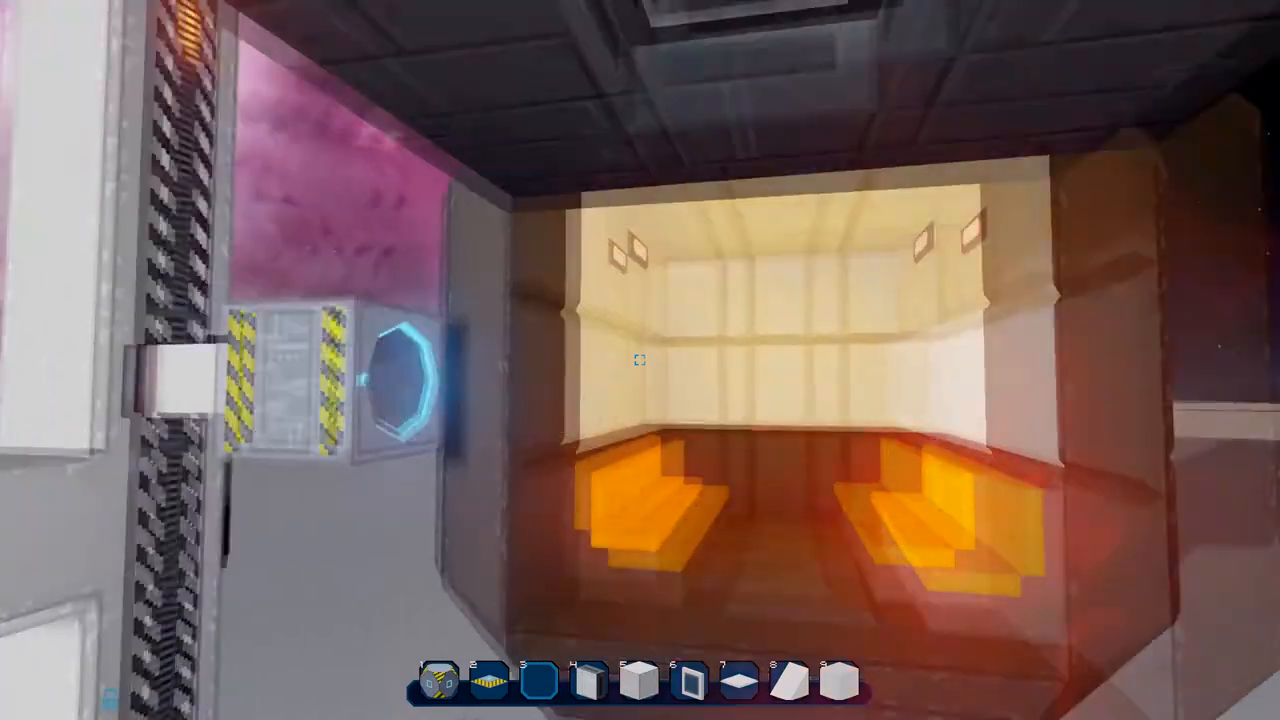
mouse_move(640, 360)
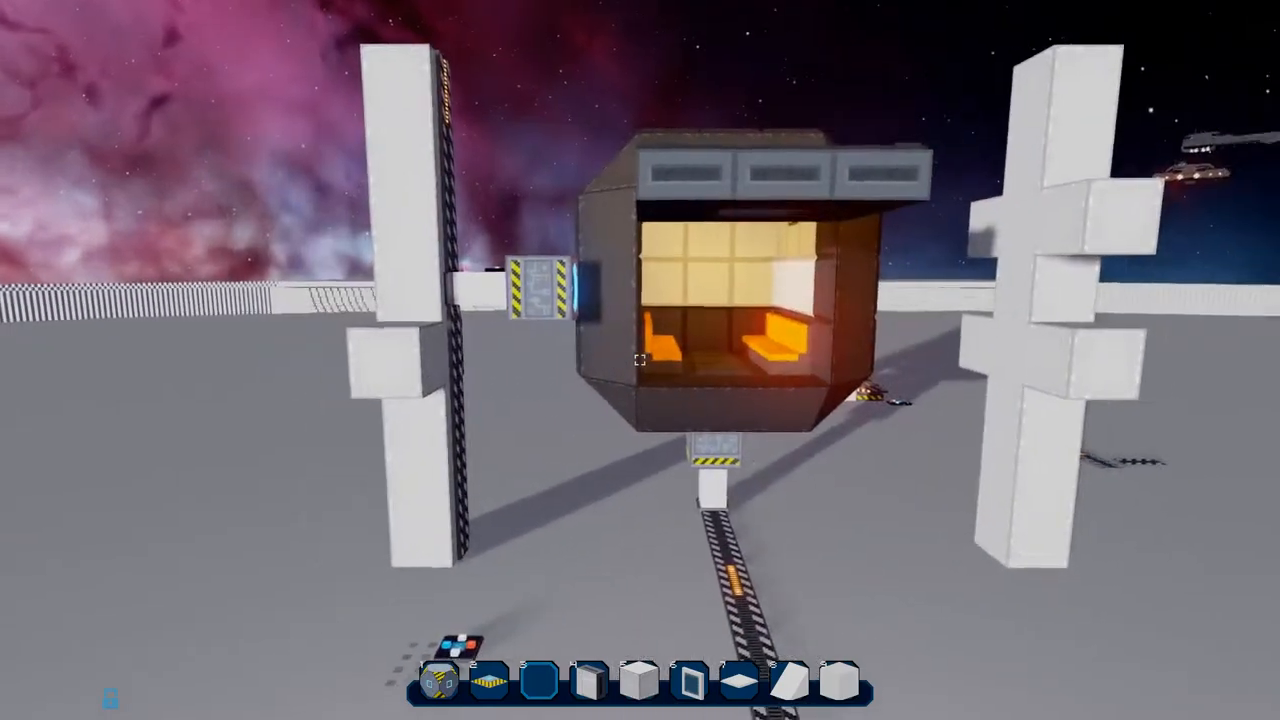
mouse_move(640, 360)
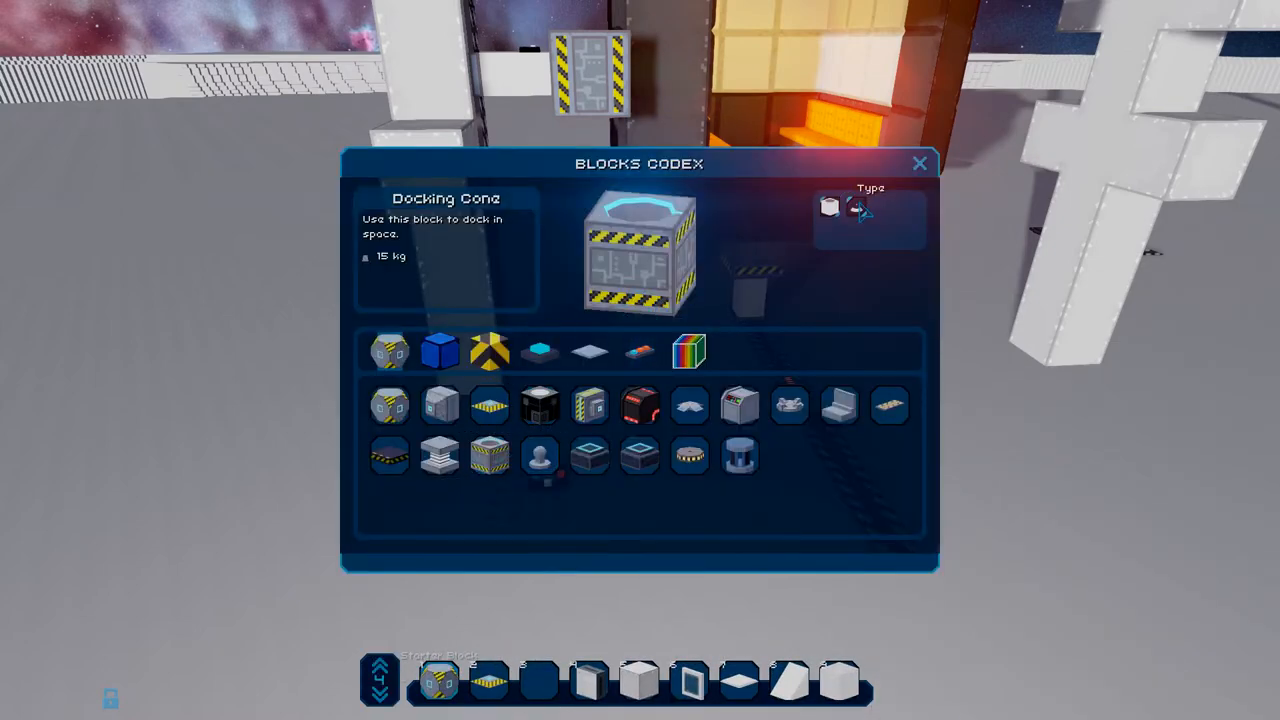
mouse_move(550, 618)
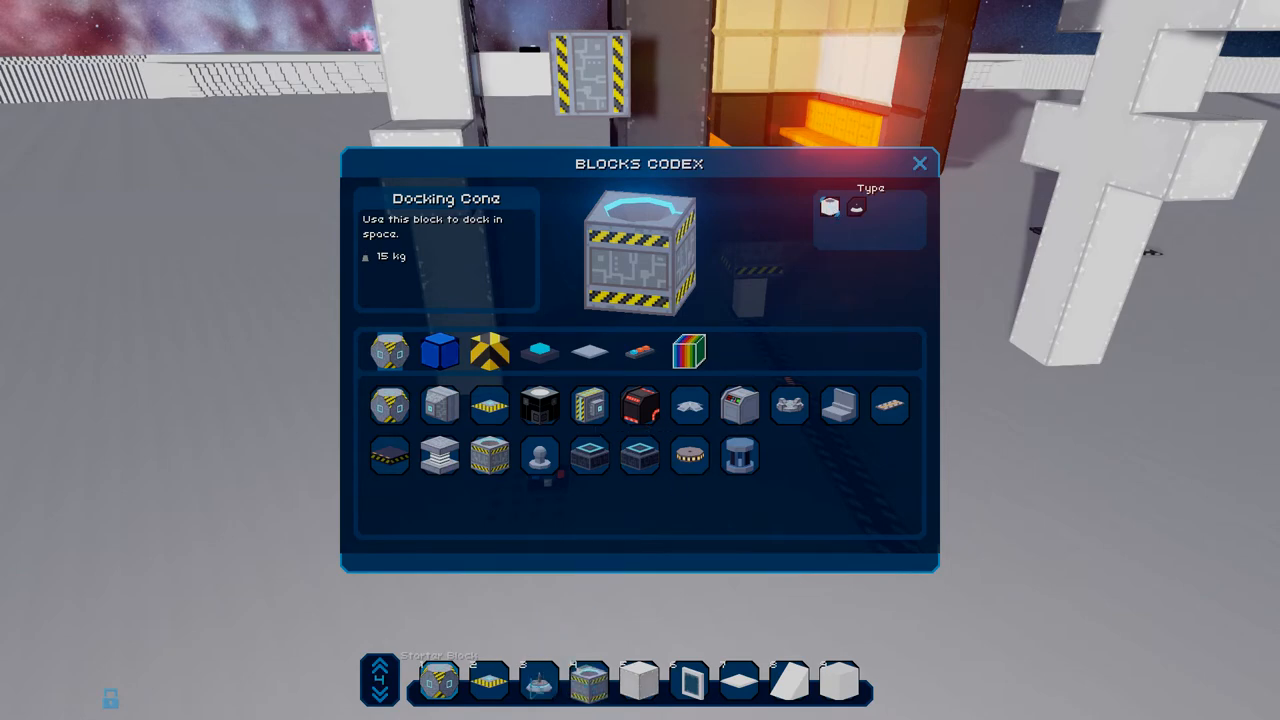
Pick the Docking Cone from the Blocks Codex to hold it.
click(918, 163)
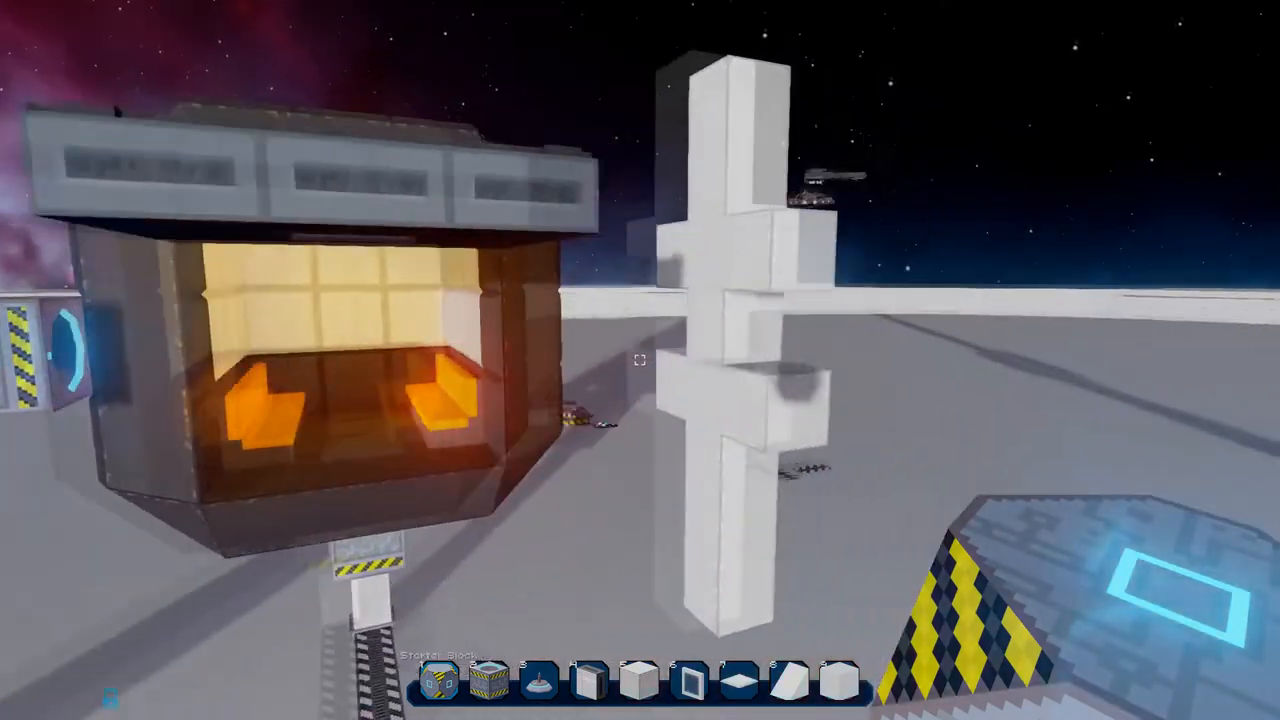
mouse_move(640, 360)
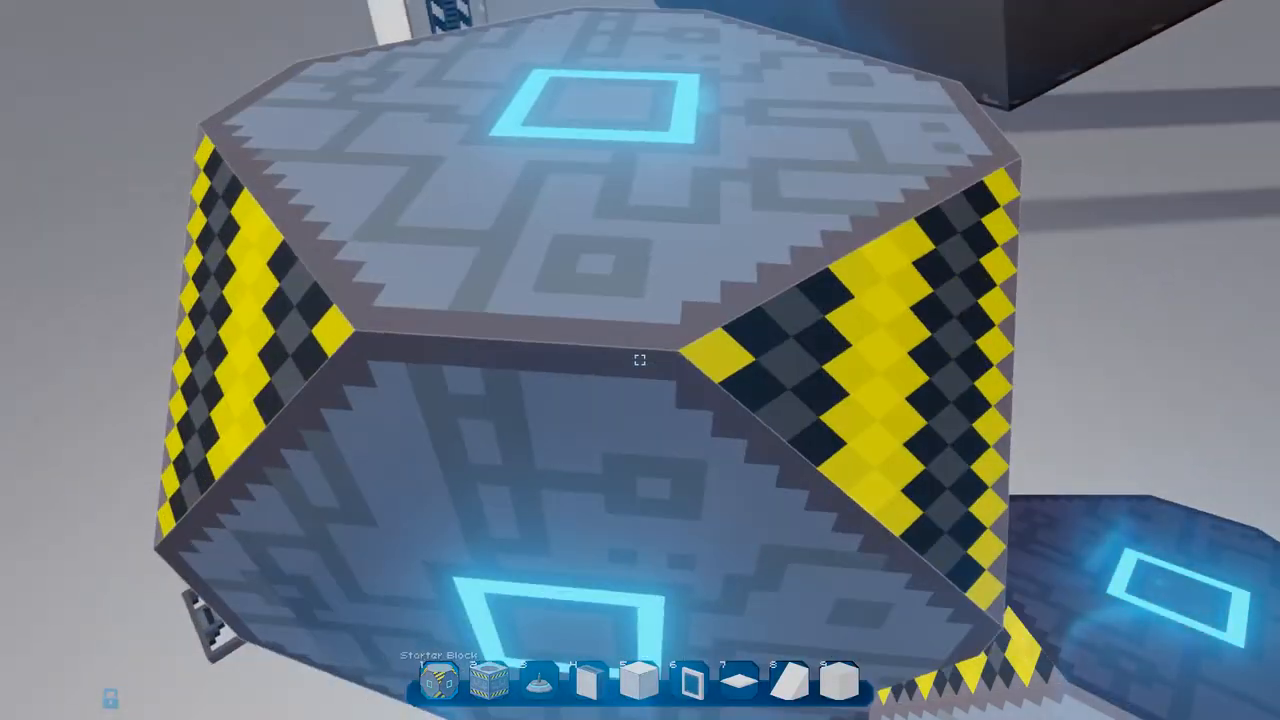
mouse_move(640, 360)
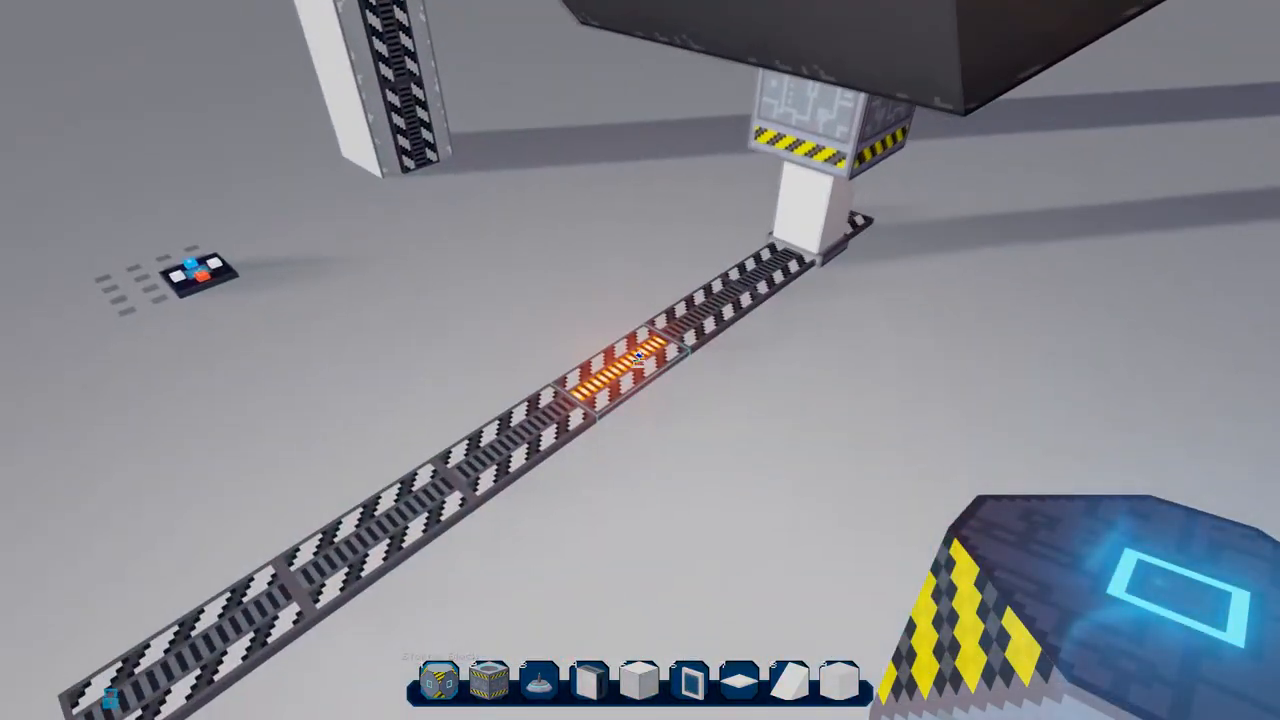
mouse_move(640, 360)
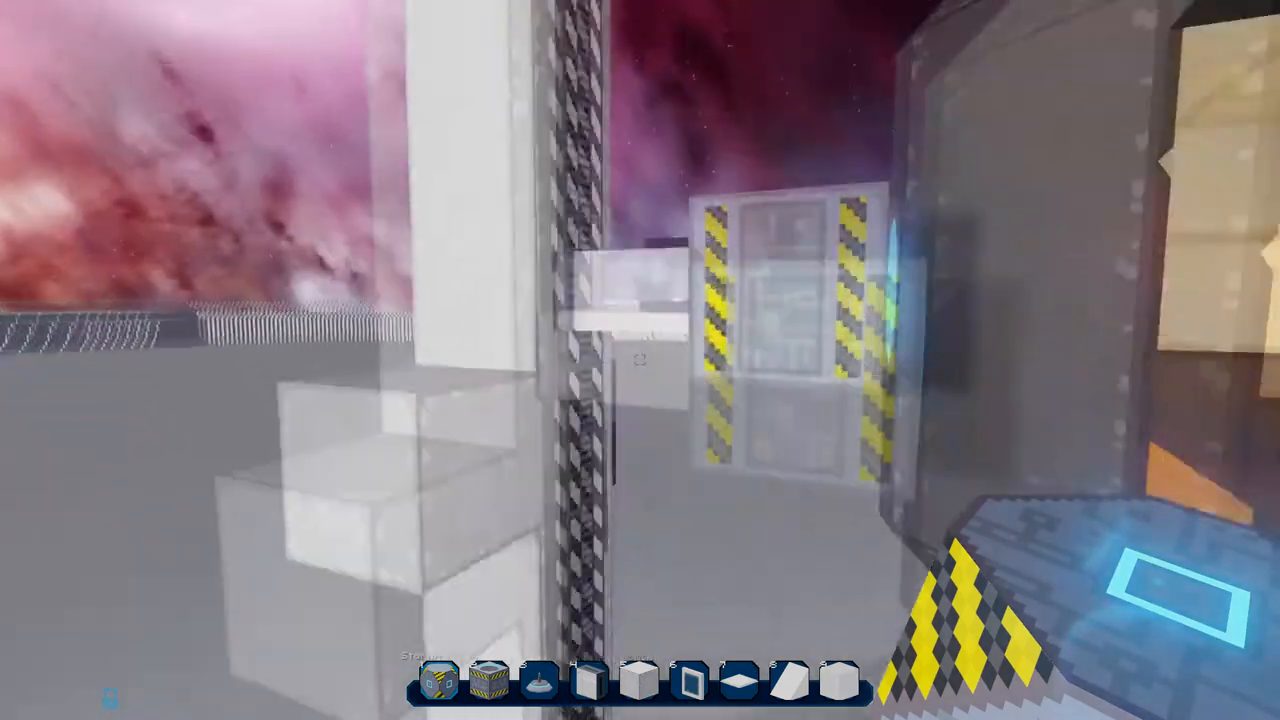
mouse_move(640, 360)
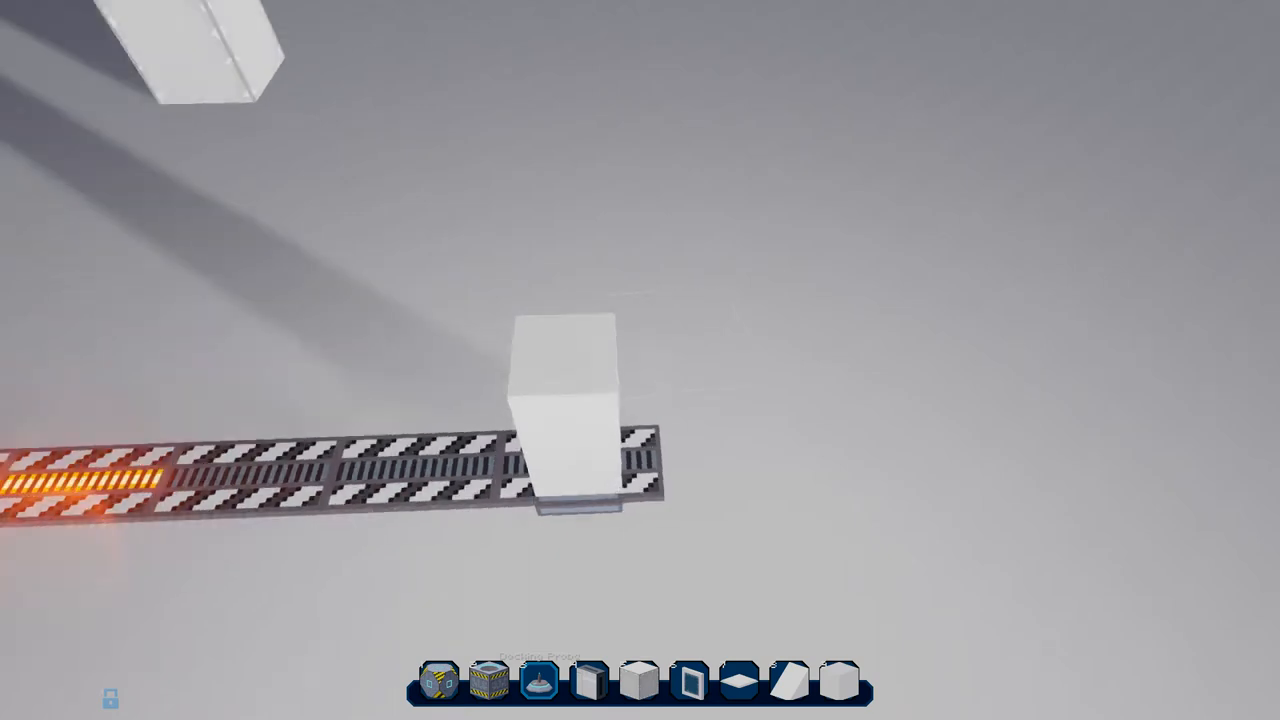
mouse_move(640, 360)
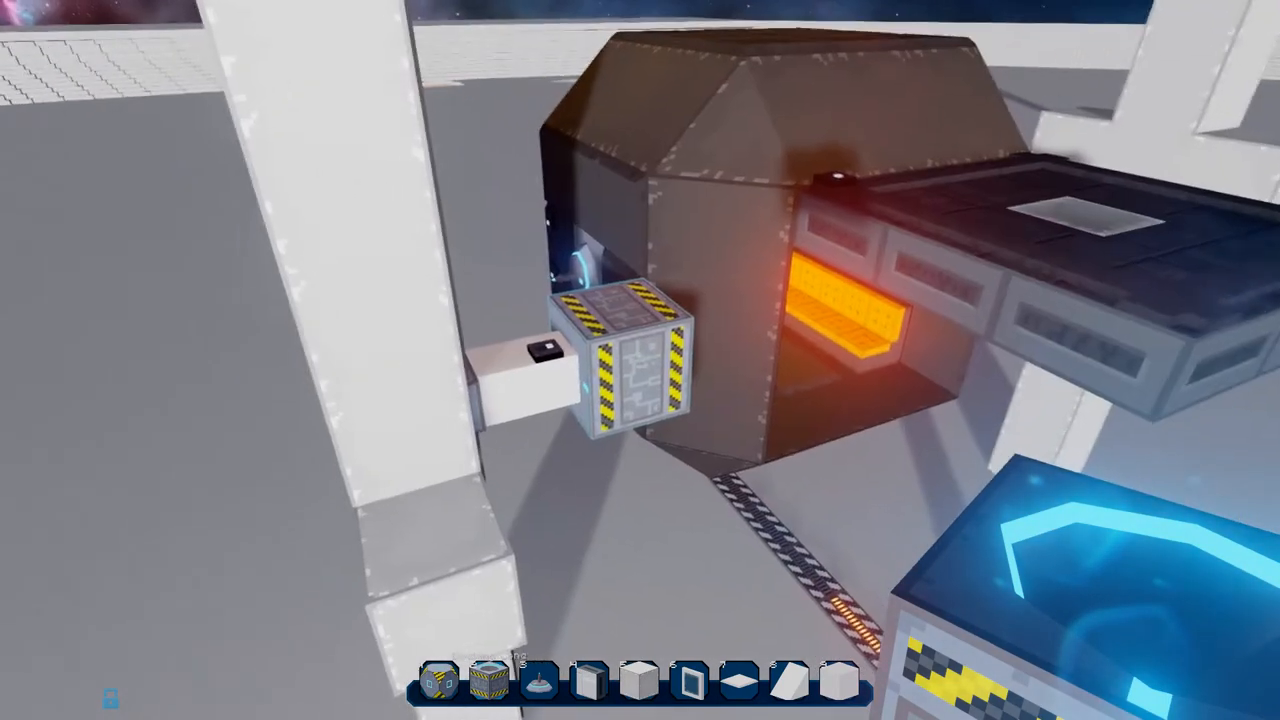
mouse_move(640, 360)
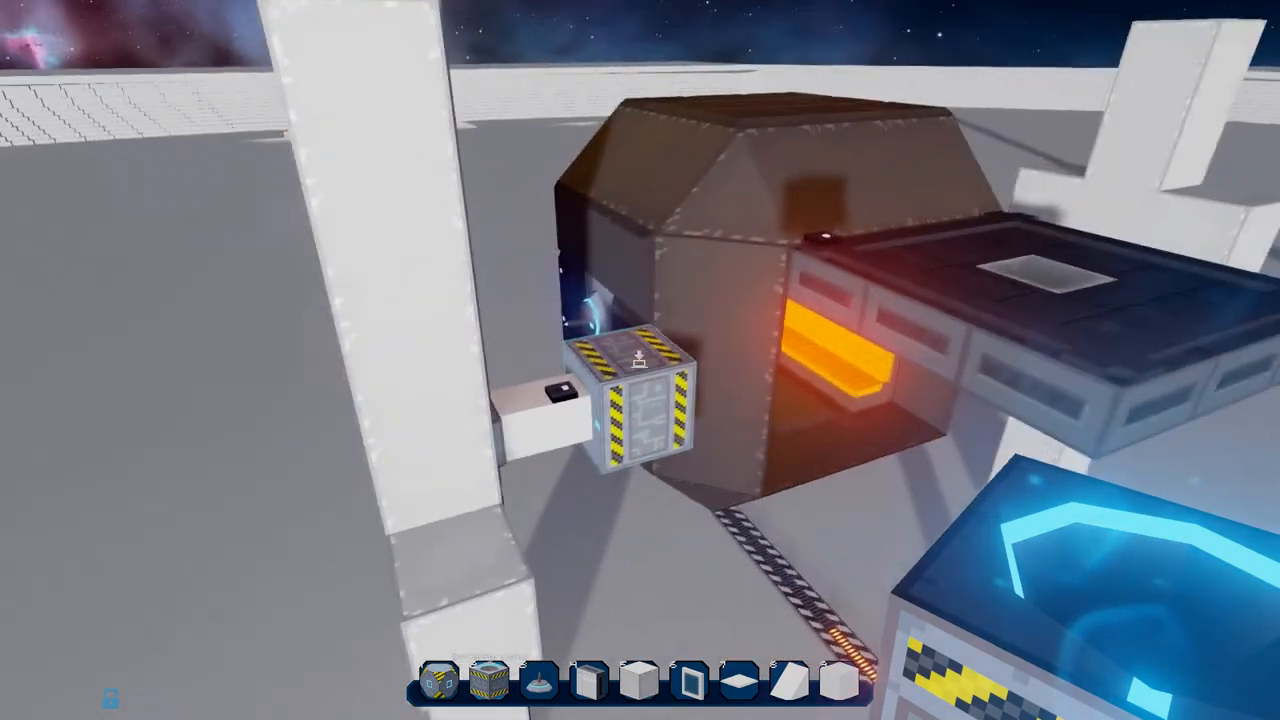
mouse_move(640, 360)
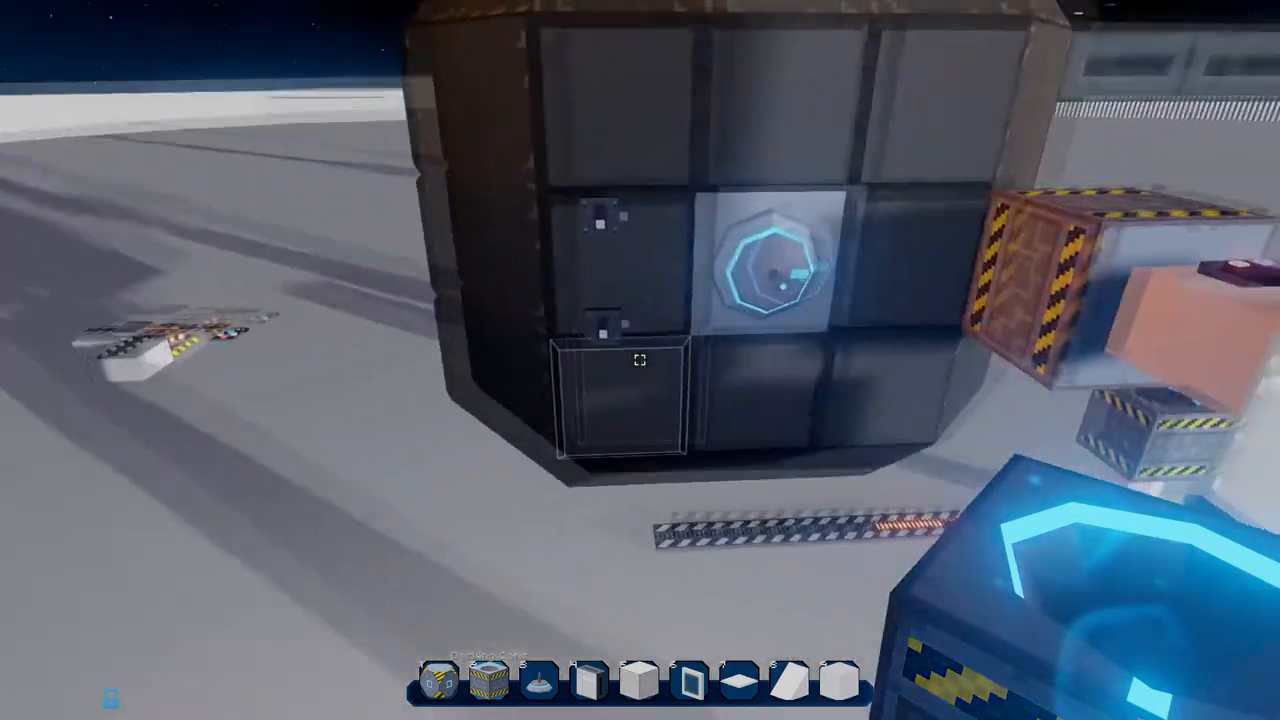
mouse_move(640, 360)
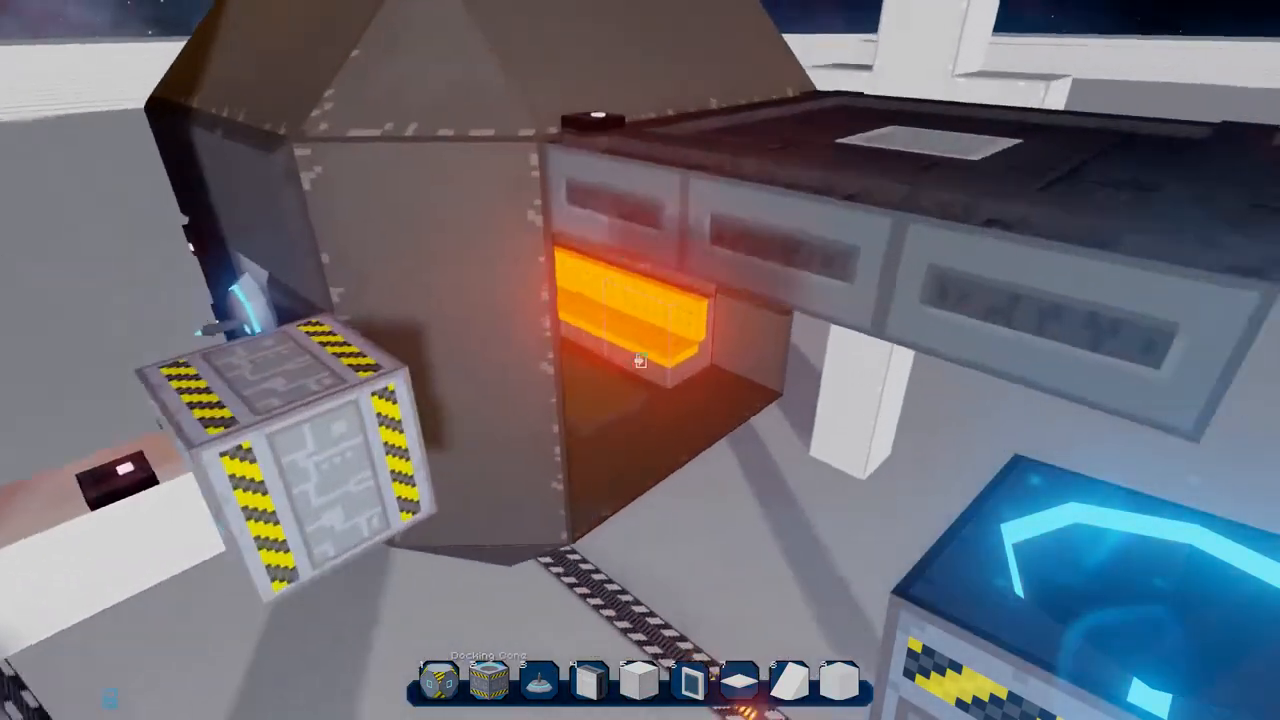
mouse_move(640, 360)
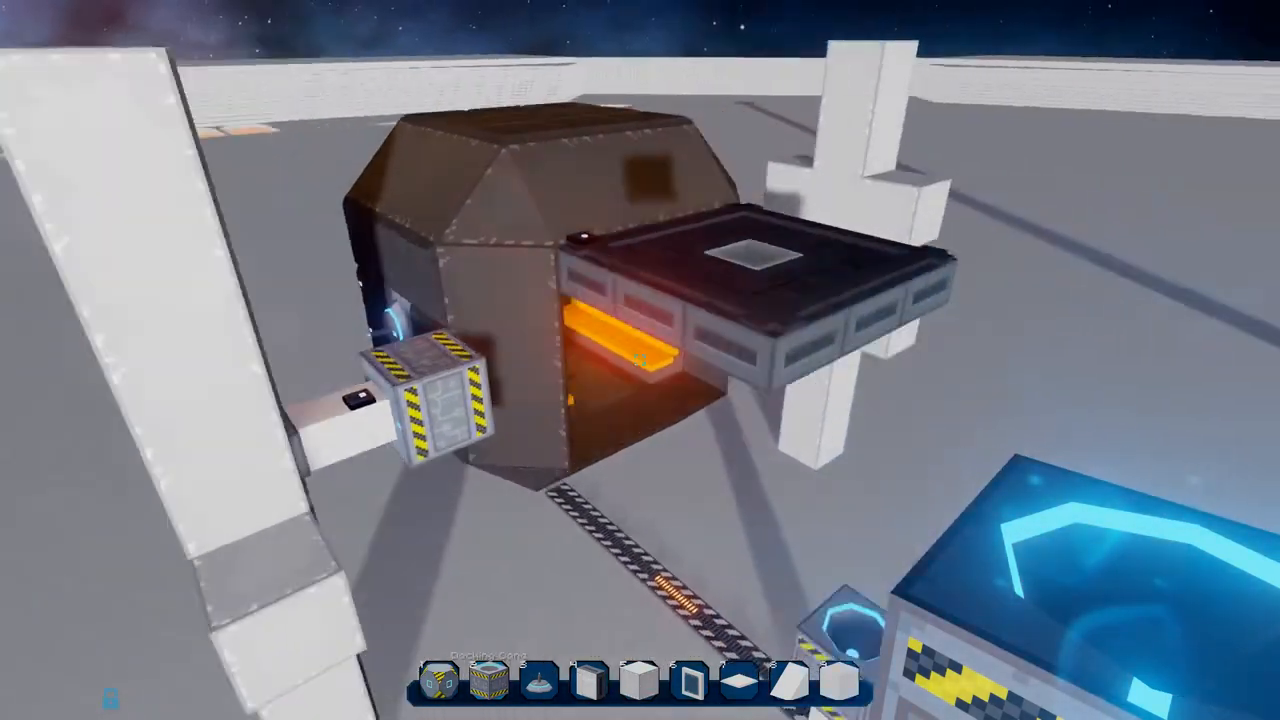
mouse_move(640, 360)
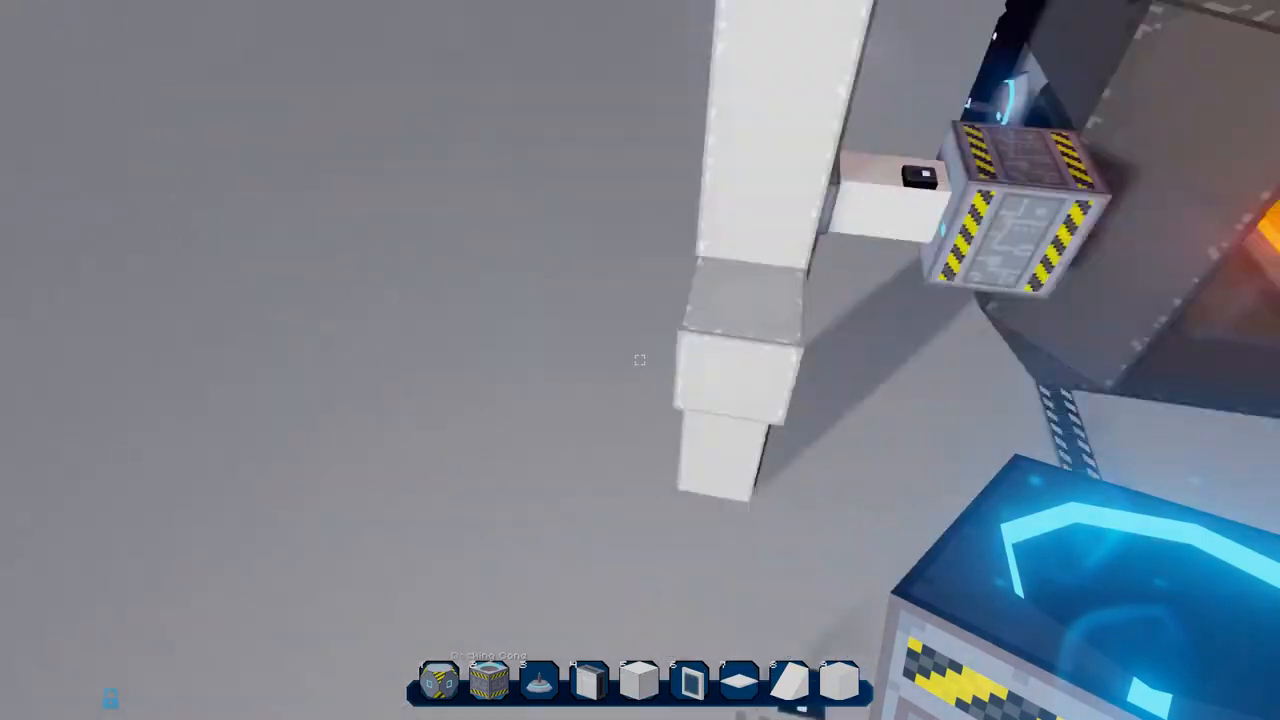
mouse_move(640, 360)
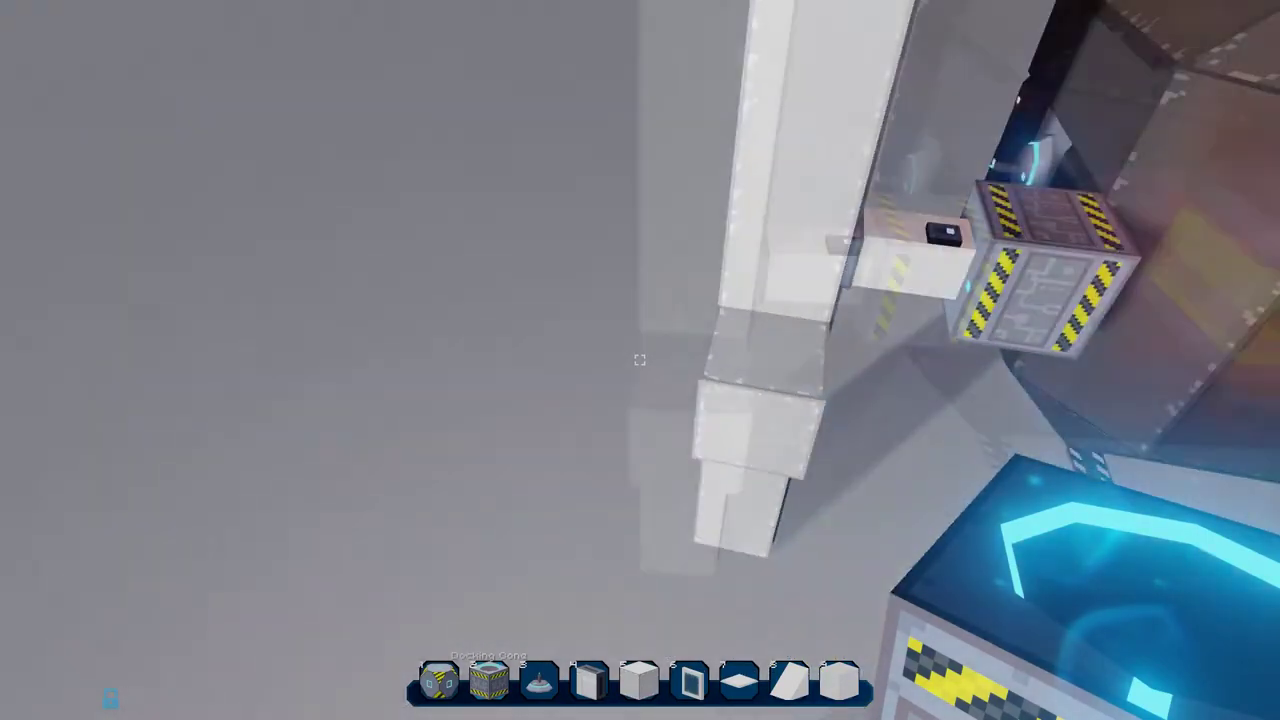
mouse_move(640, 360)
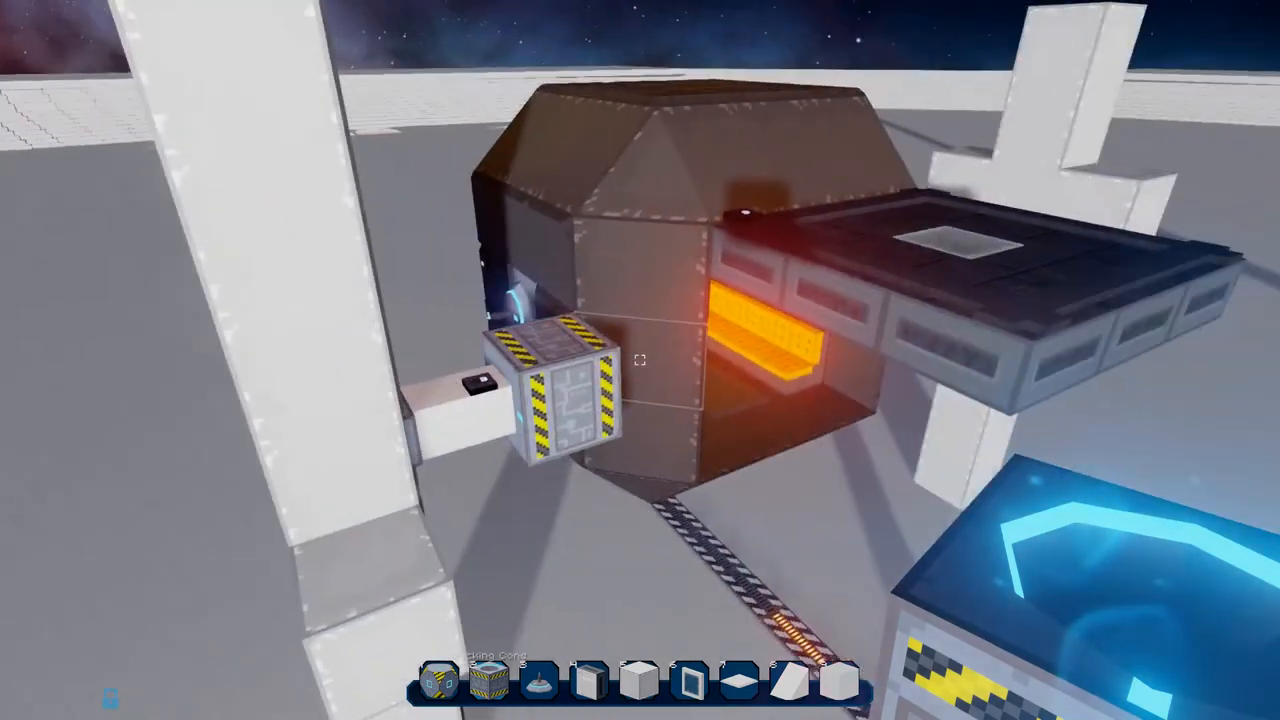
mouse_move(640, 360)
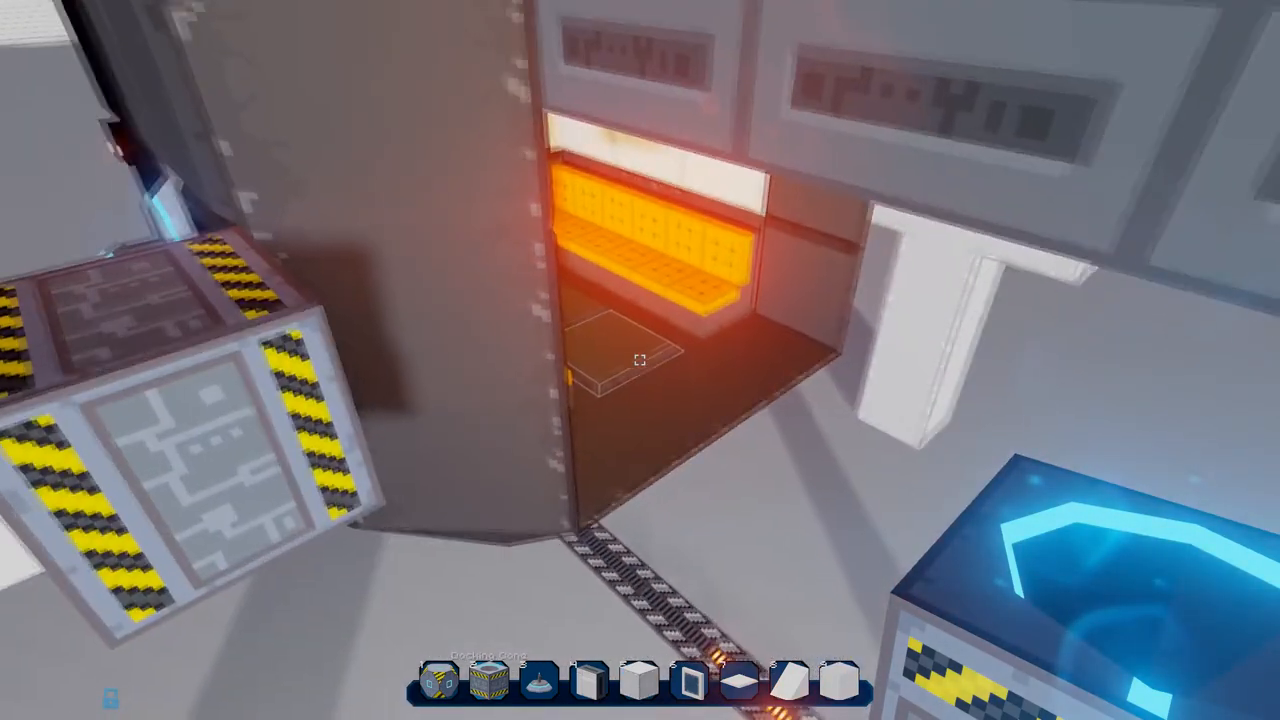
mouse_move(640, 360)
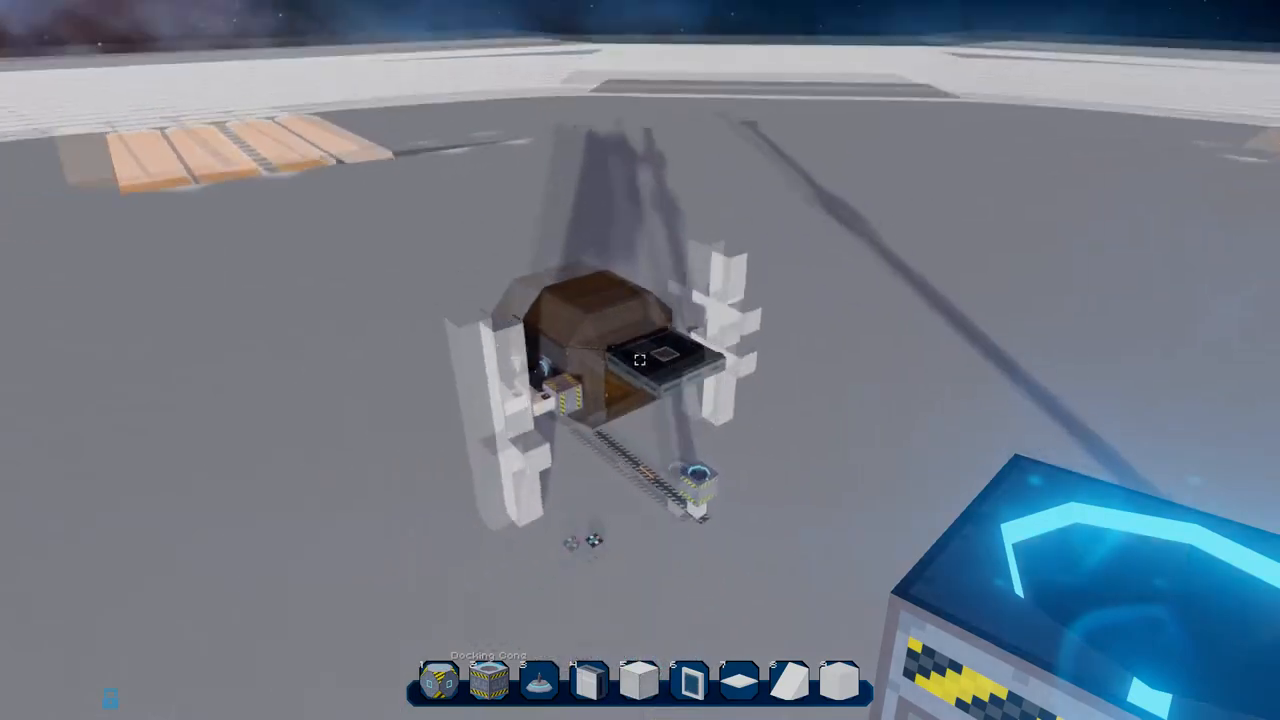
mouse_move(640, 360)
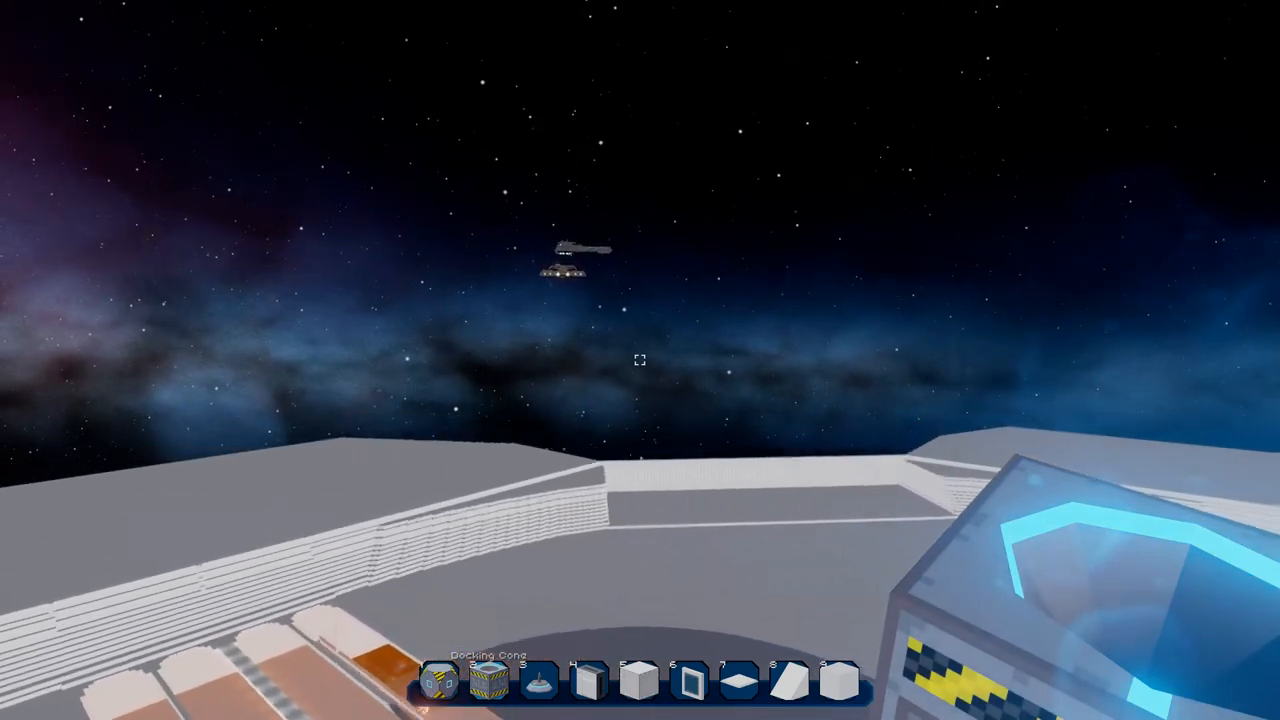
mouse_move(640, 360)
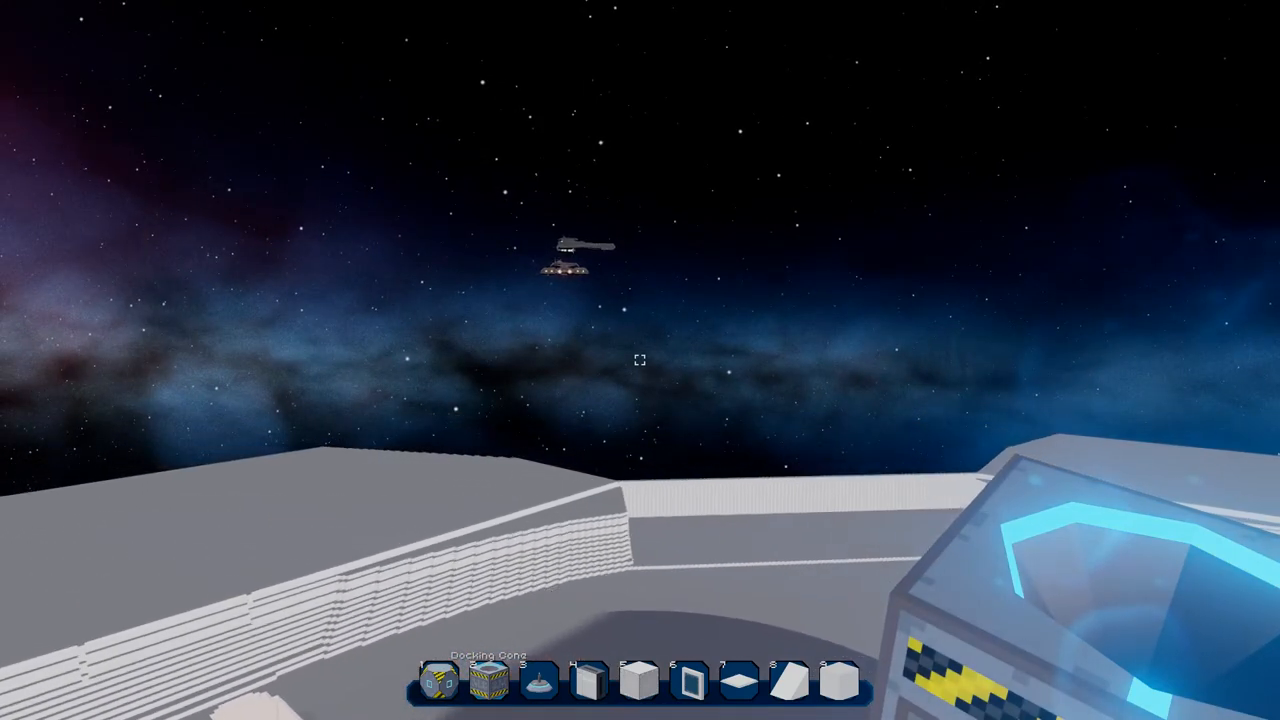